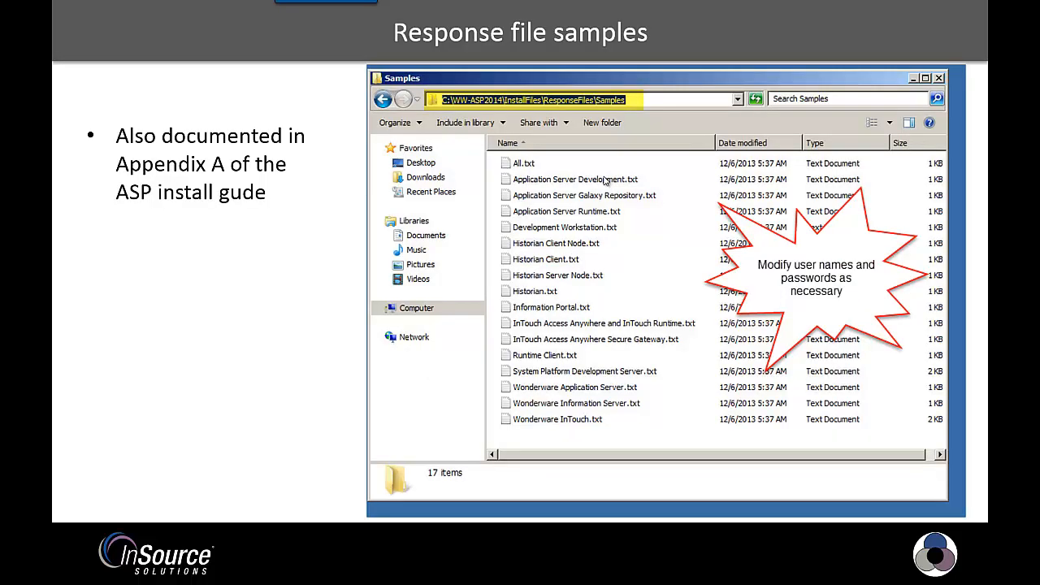
pyautogui.moveTo(474, 252)
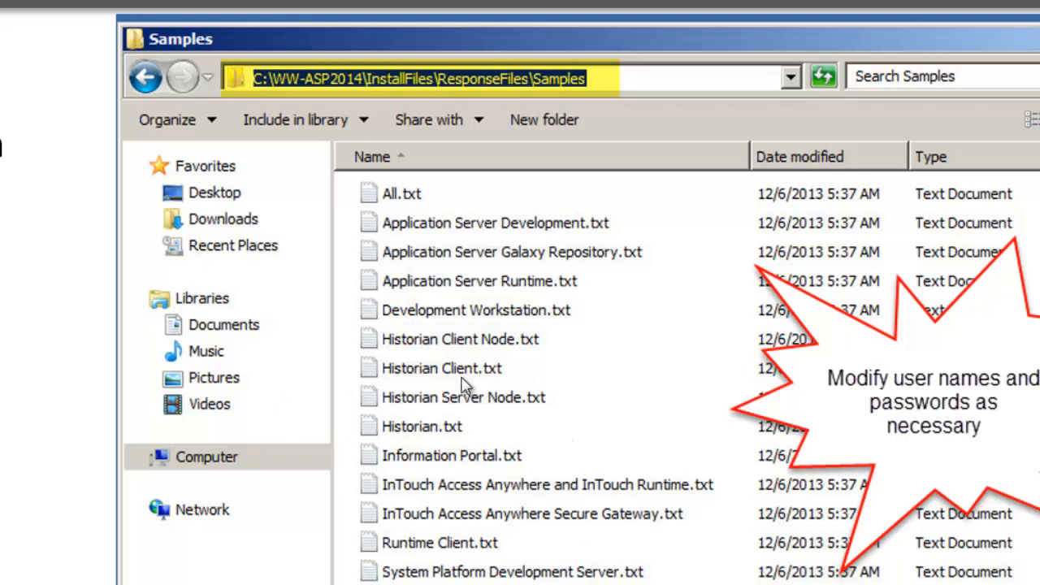
pyautogui.moveTo(302, 107)
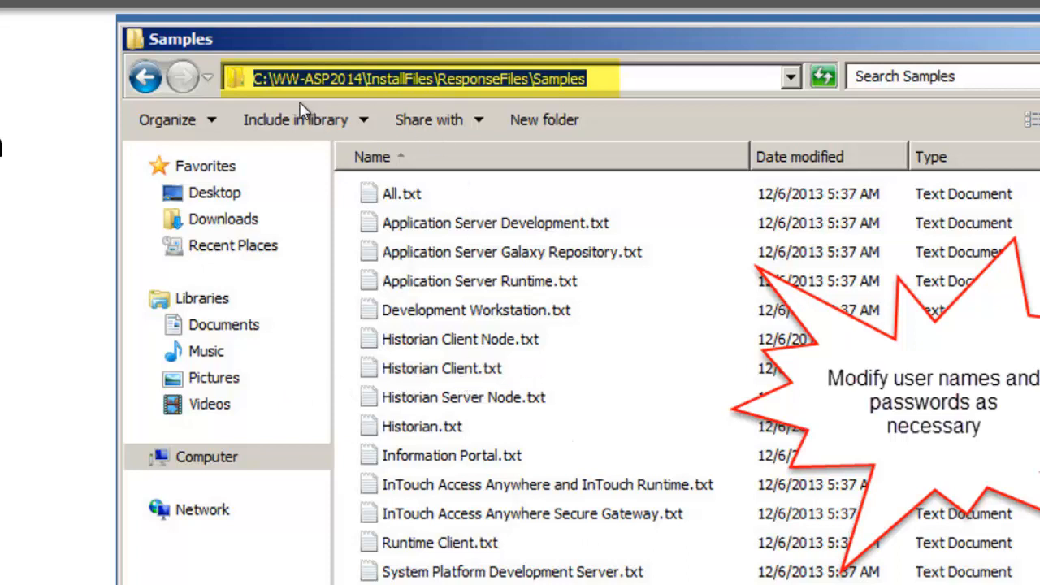
pyautogui.moveTo(421, 112)
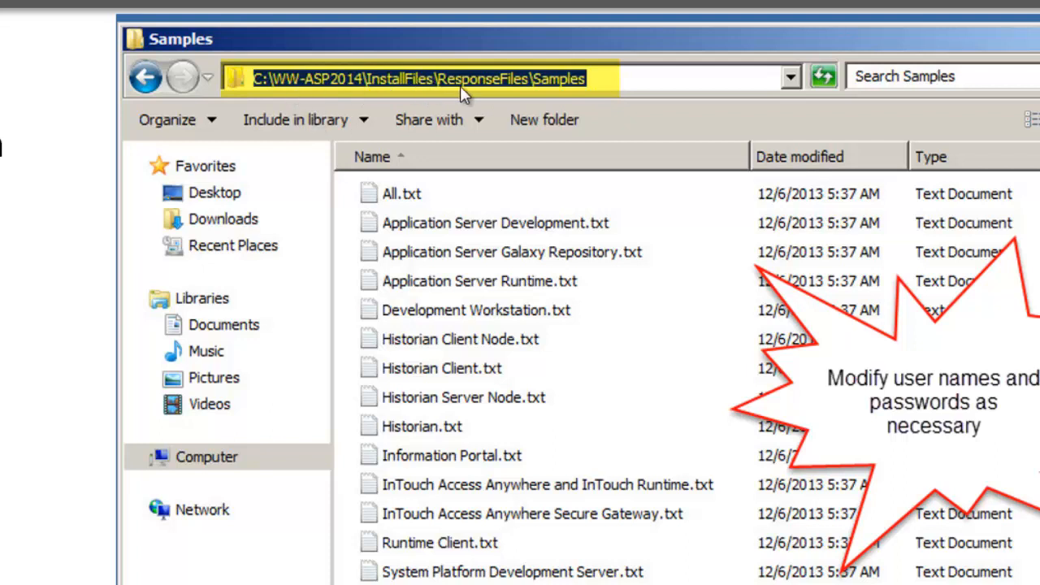
pyautogui.moveTo(561, 91)
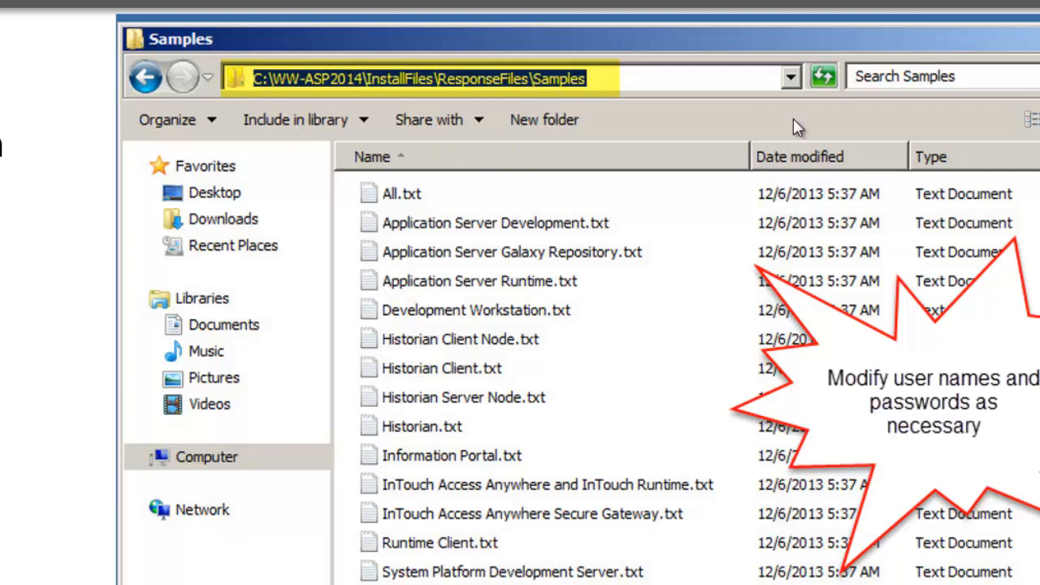
pyautogui.moveTo(521, 202)
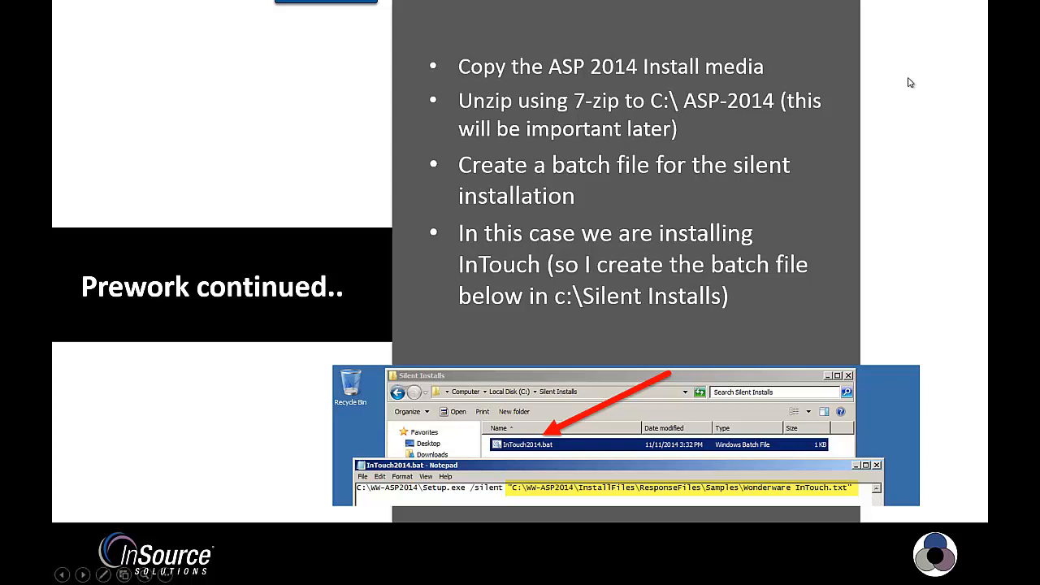
pyautogui.moveTo(546, 58)
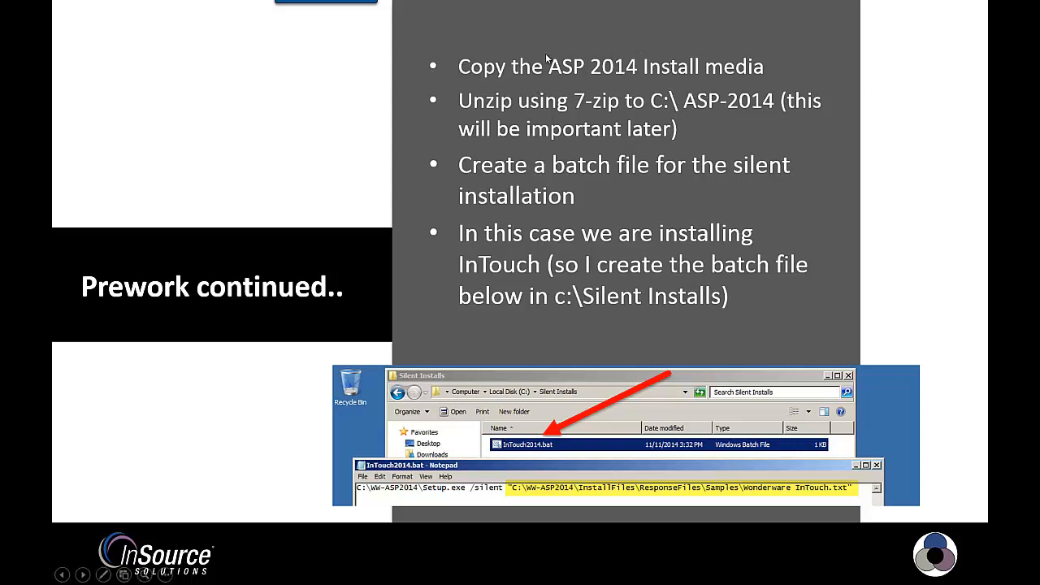
pyautogui.moveTo(634, 50)
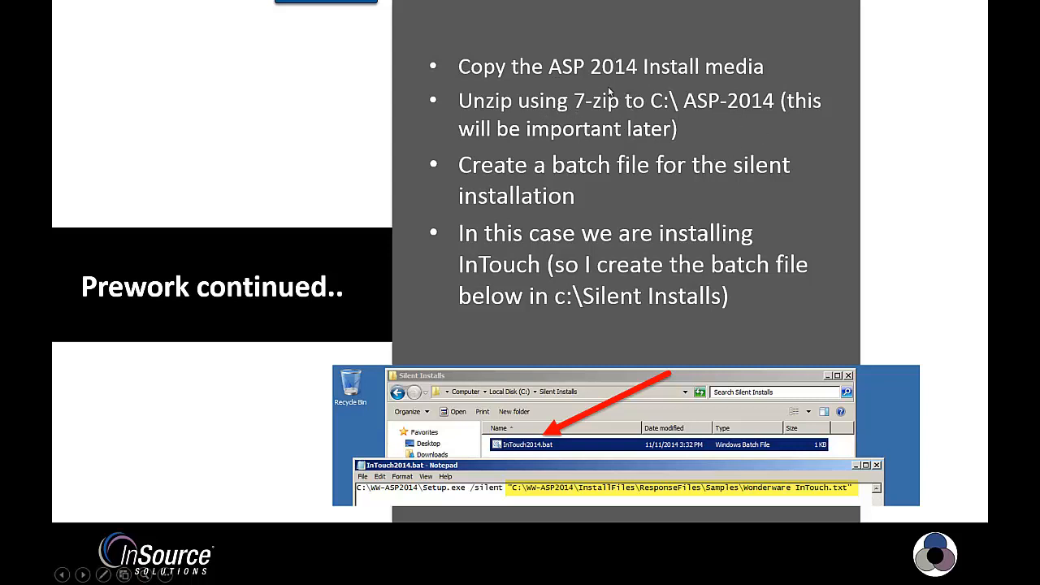
pyautogui.moveTo(614, 120)
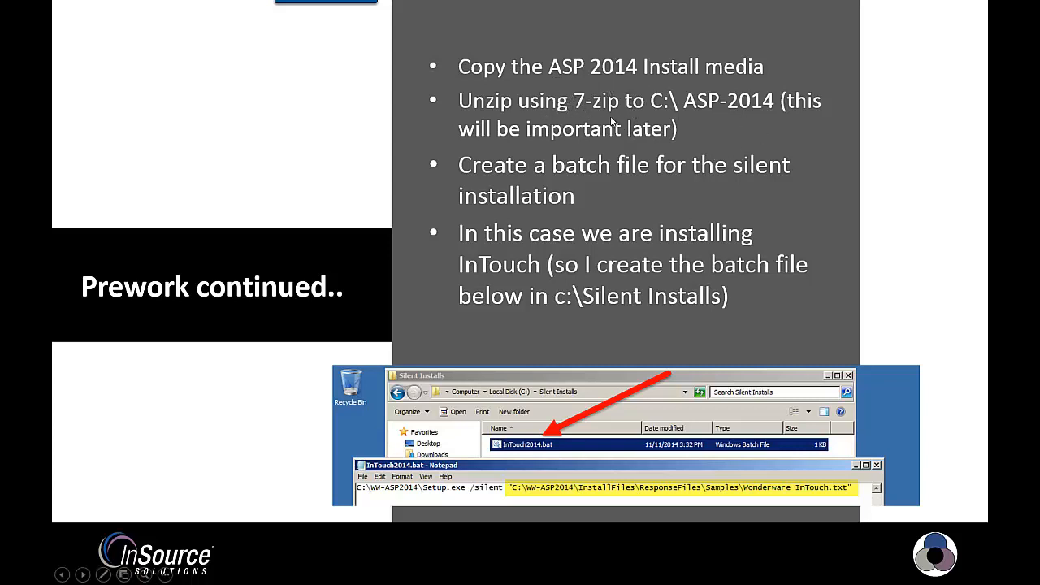
pyautogui.moveTo(620, 97)
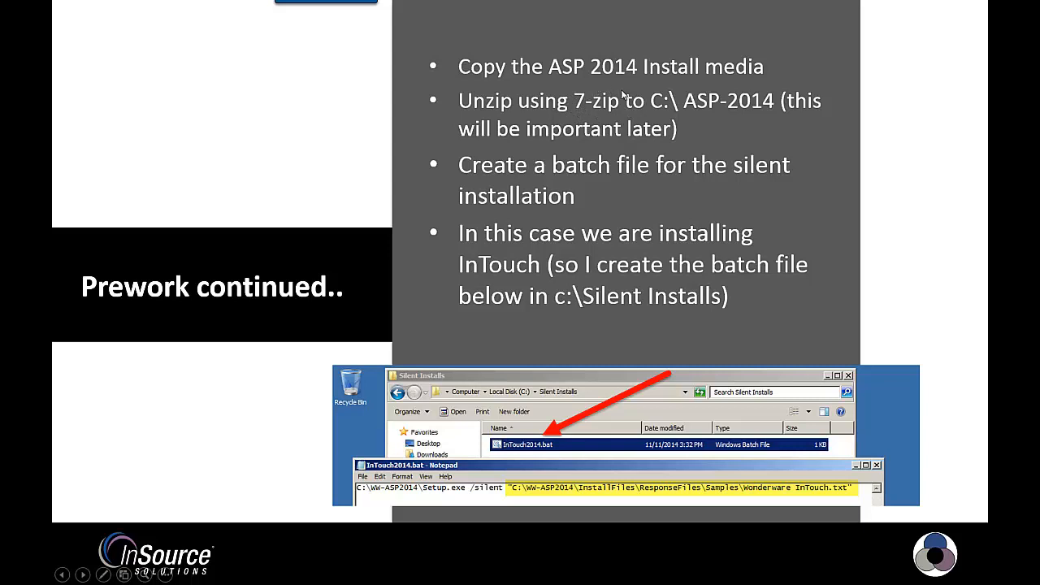
pyautogui.moveTo(643, 101)
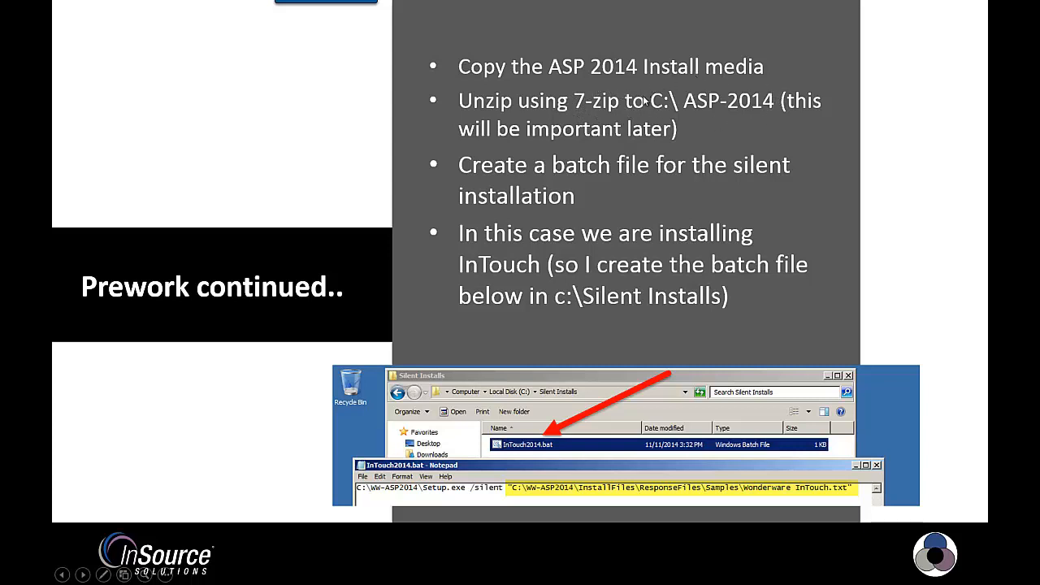
pyautogui.moveTo(770, 117)
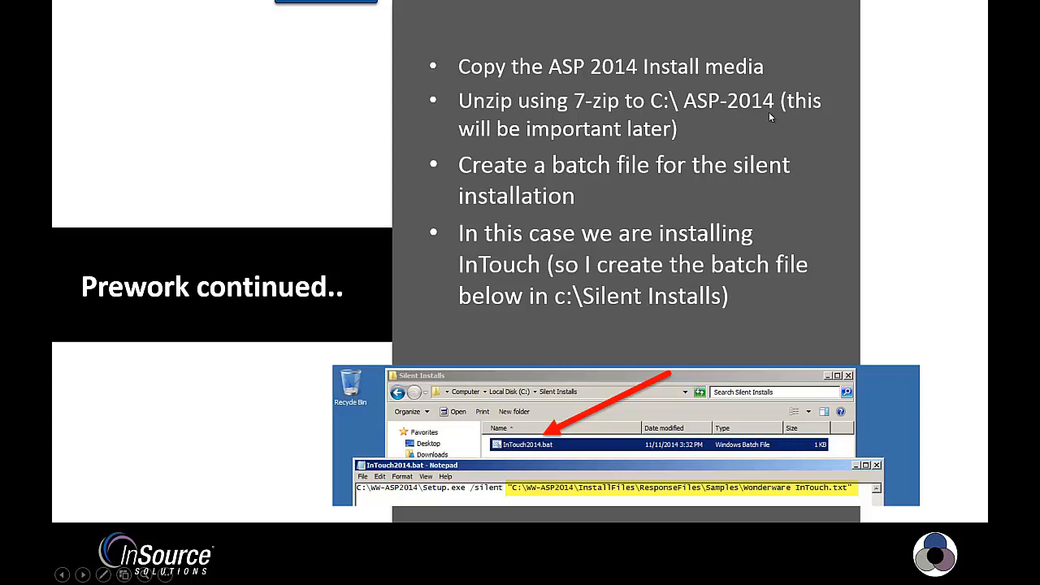
pyautogui.moveTo(624, 138)
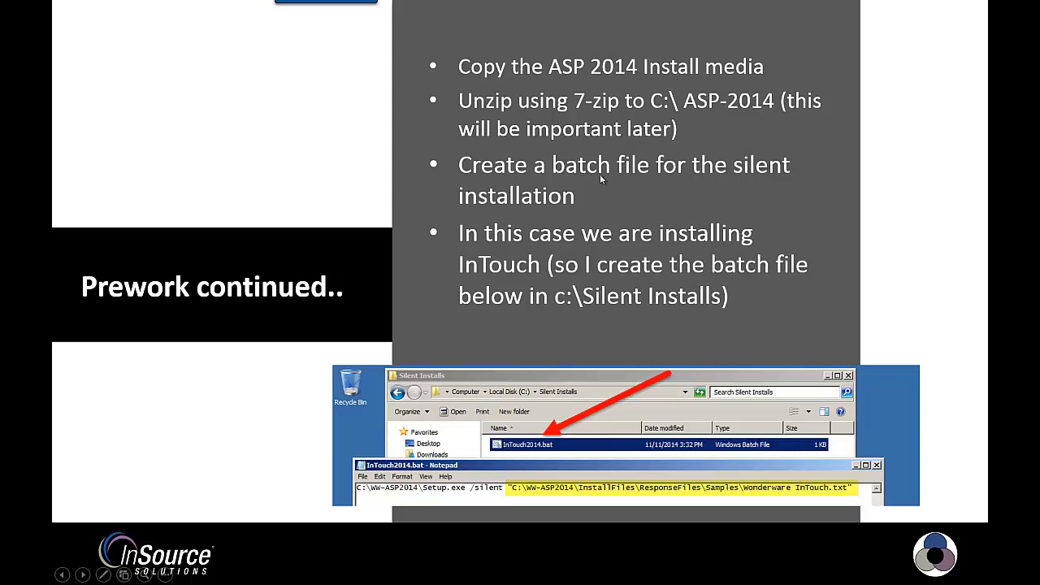
pyautogui.moveTo(579, 182)
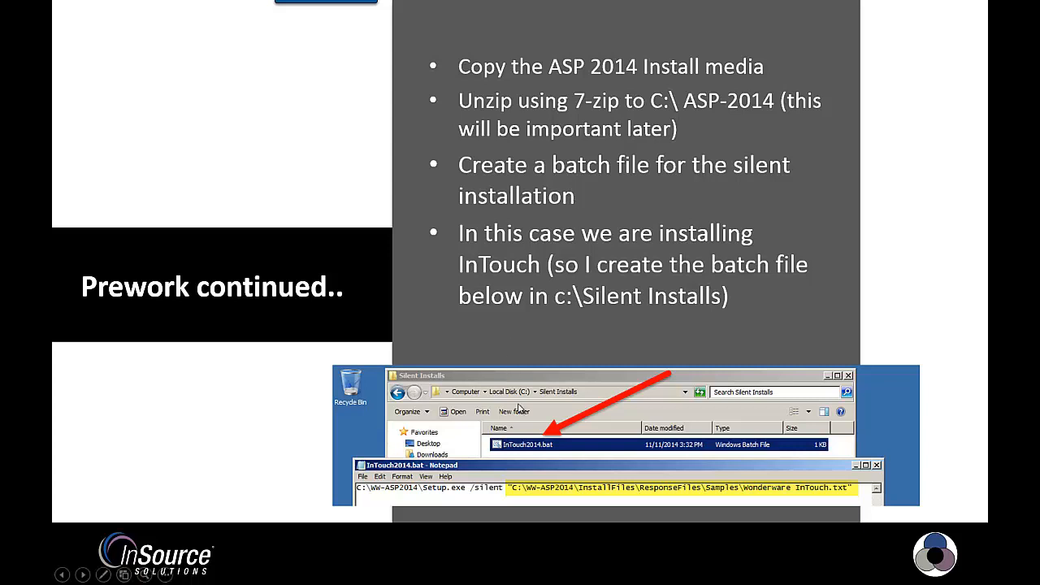
pyautogui.moveTo(527, 456)
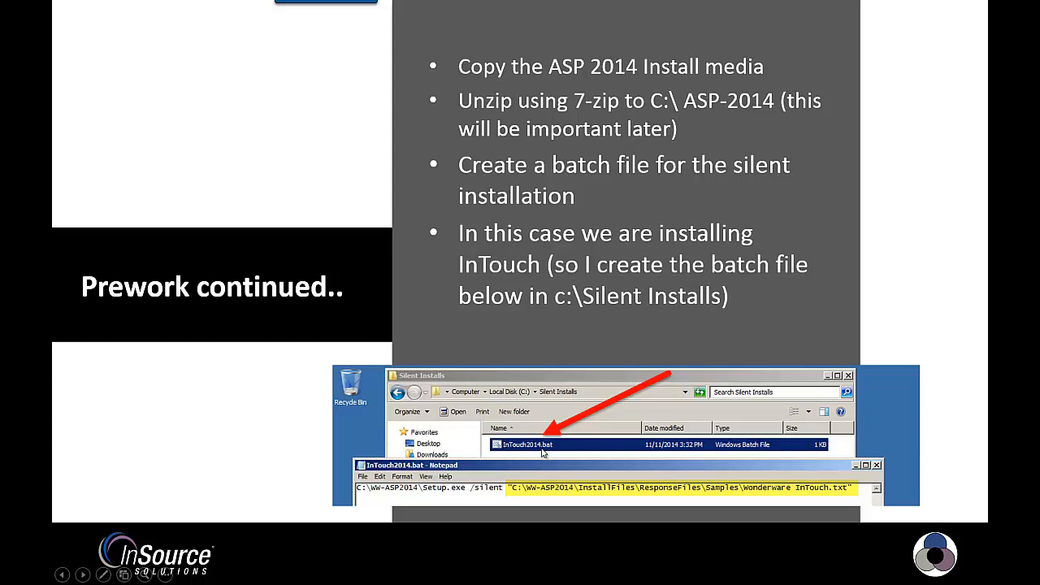
pyautogui.moveTo(509, 403)
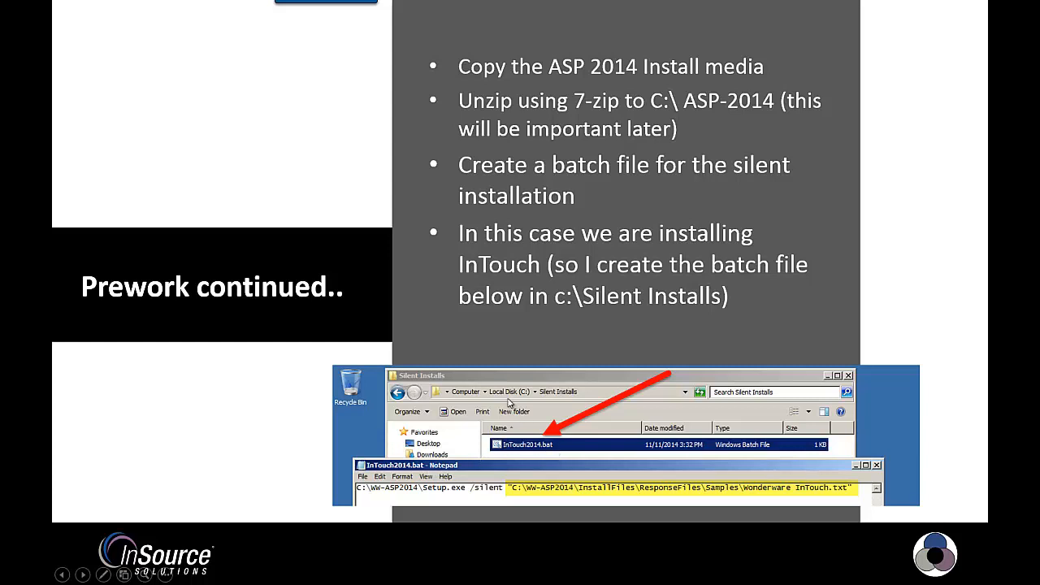
pyautogui.moveTo(554, 398)
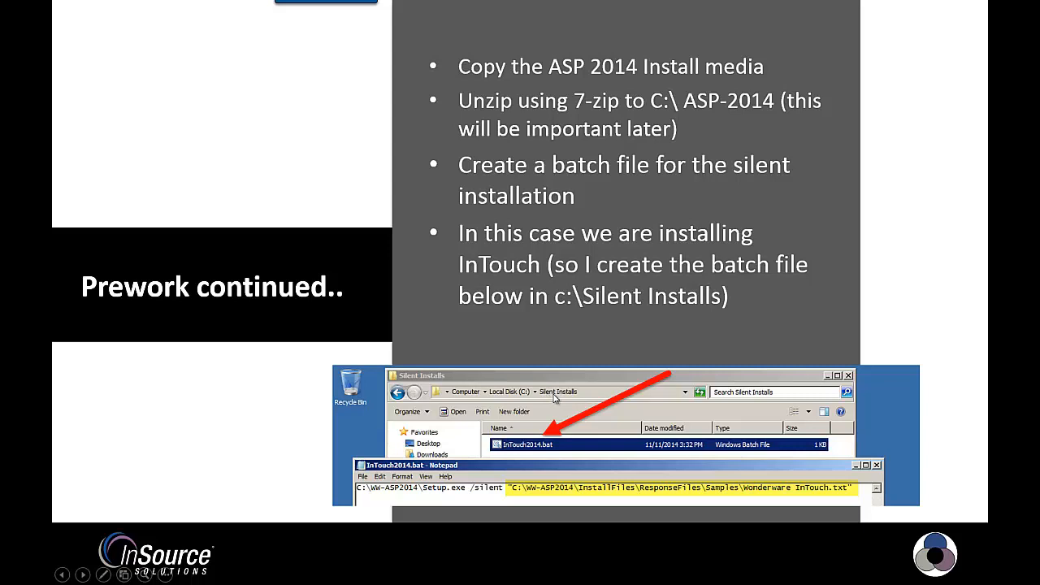
pyautogui.moveTo(523, 400)
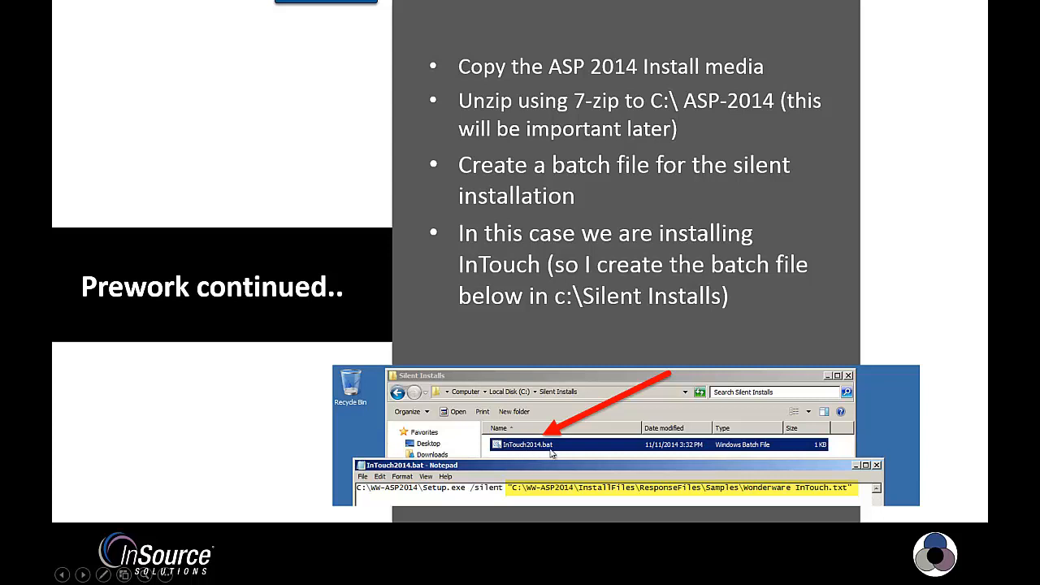
pyautogui.moveTo(397, 491)
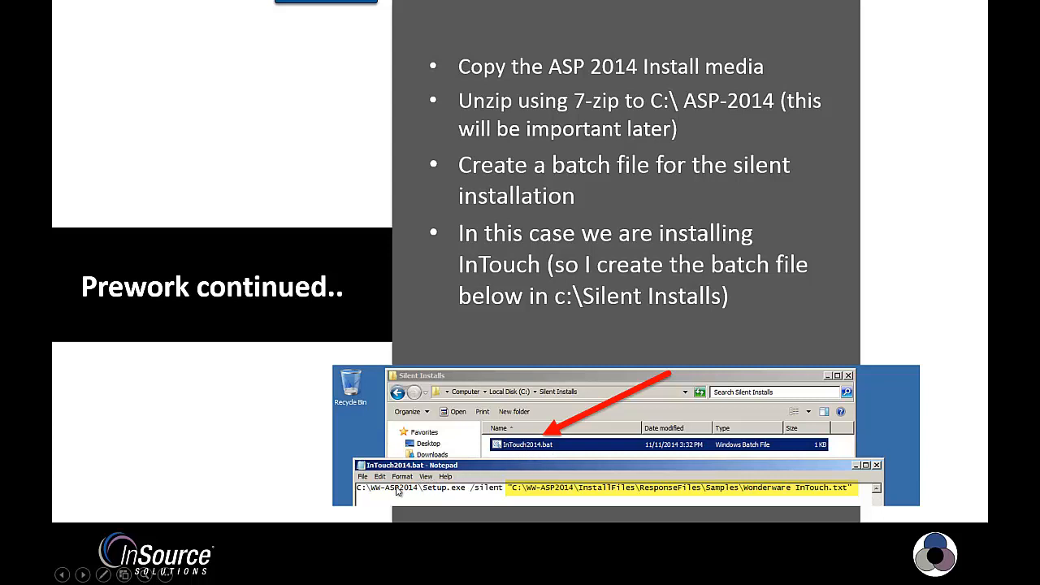
pyautogui.moveTo(600, 494)
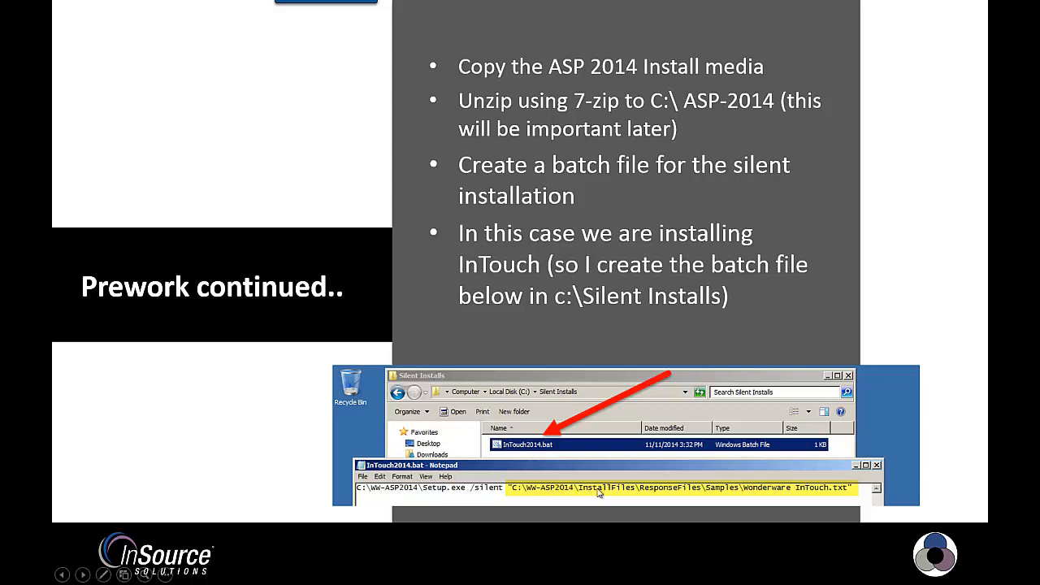
pyautogui.moveTo(560, 503)
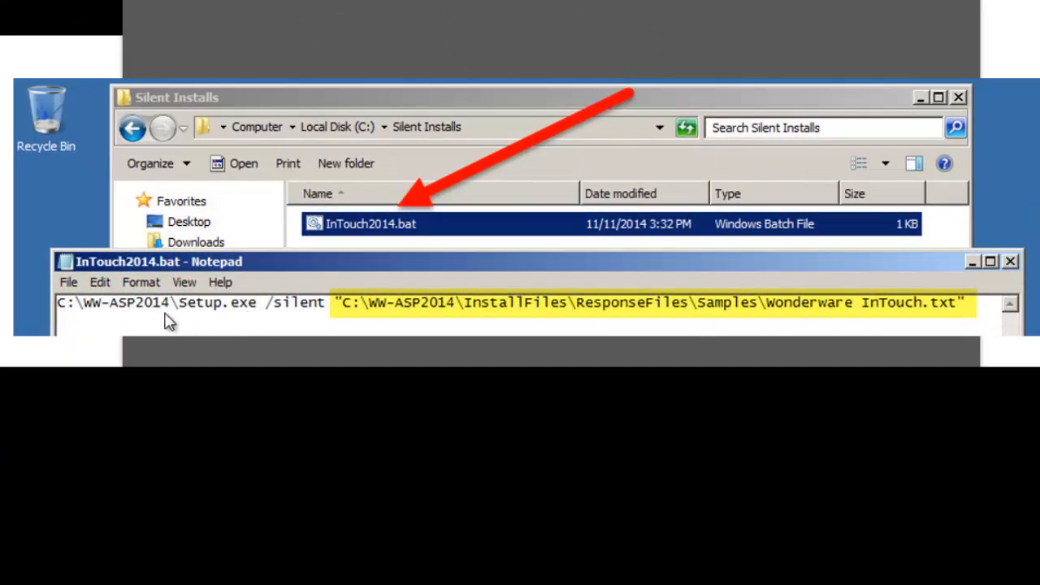
pyautogui.moveTo(273, 315)
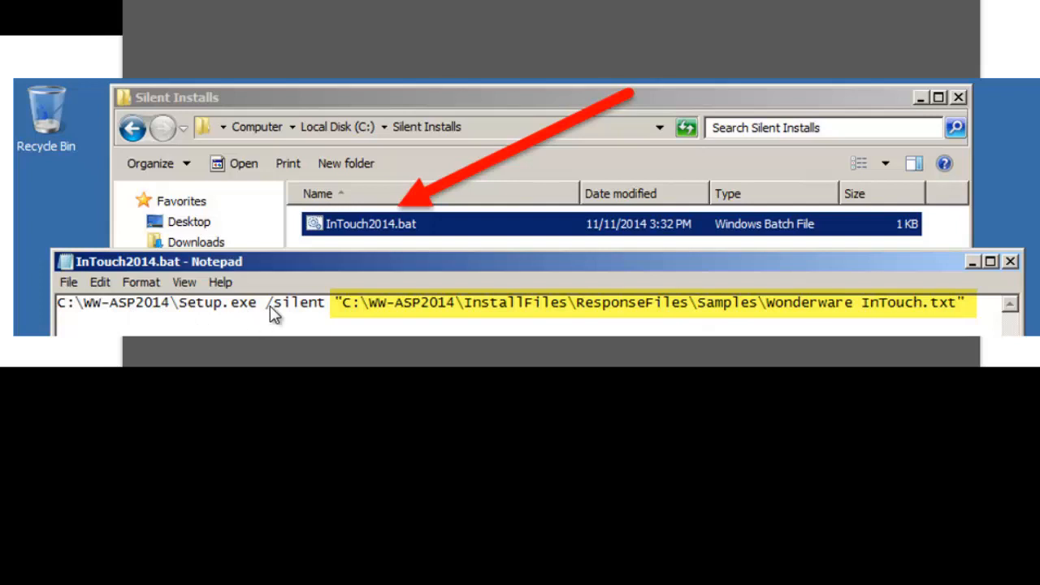
pyautogui.moveTo(328, 315)
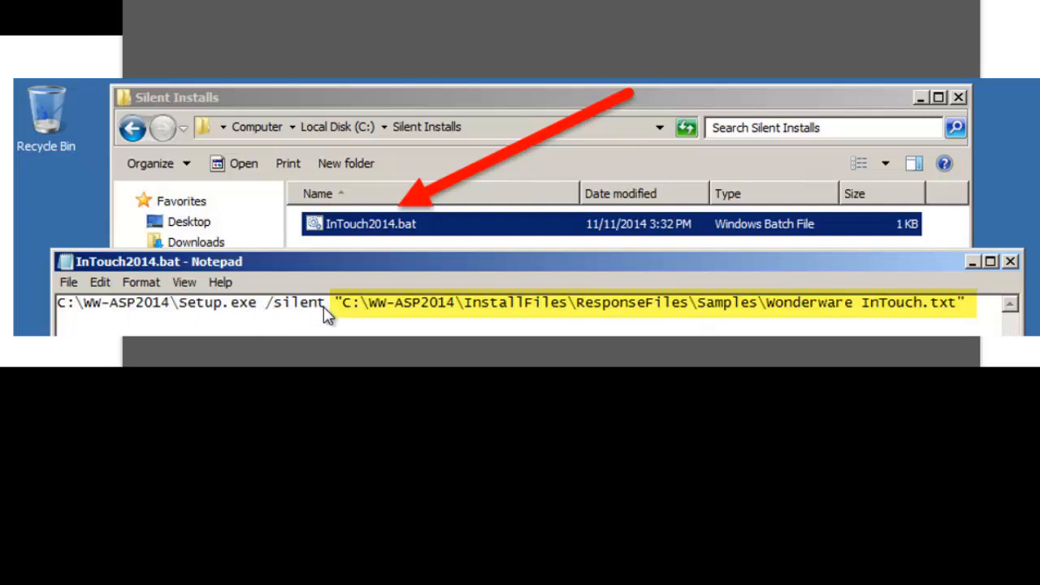
pyautogui.moveTo(307, 326)
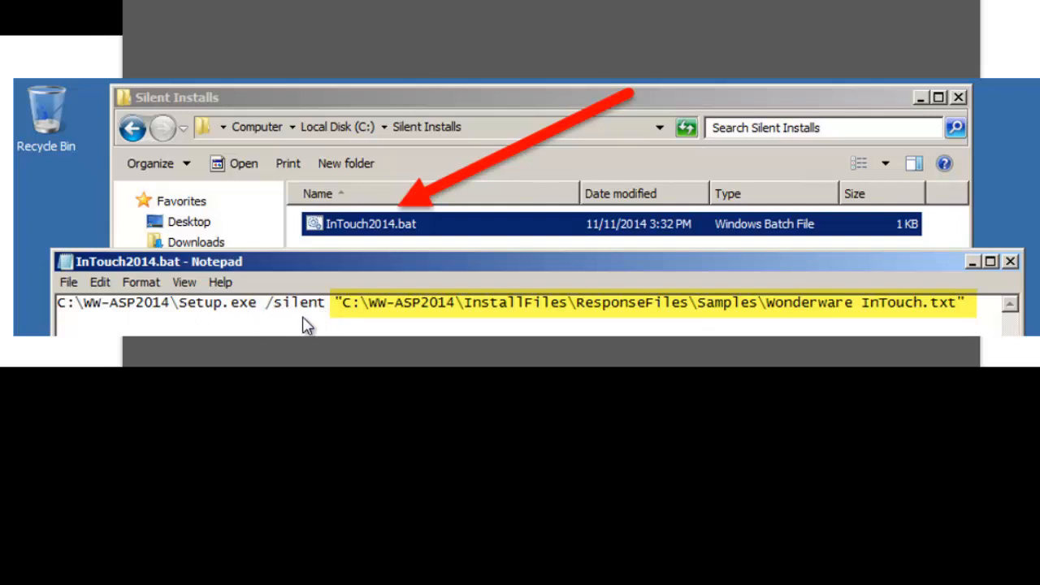
pyautogui.moveTo(340, 307)
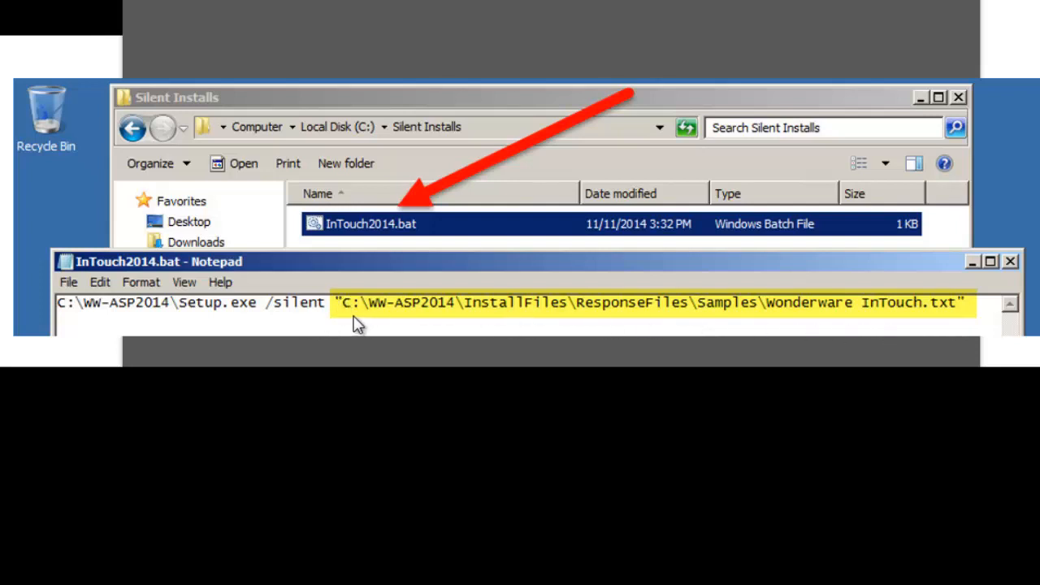
pyautogui.moveTo(349, 317)
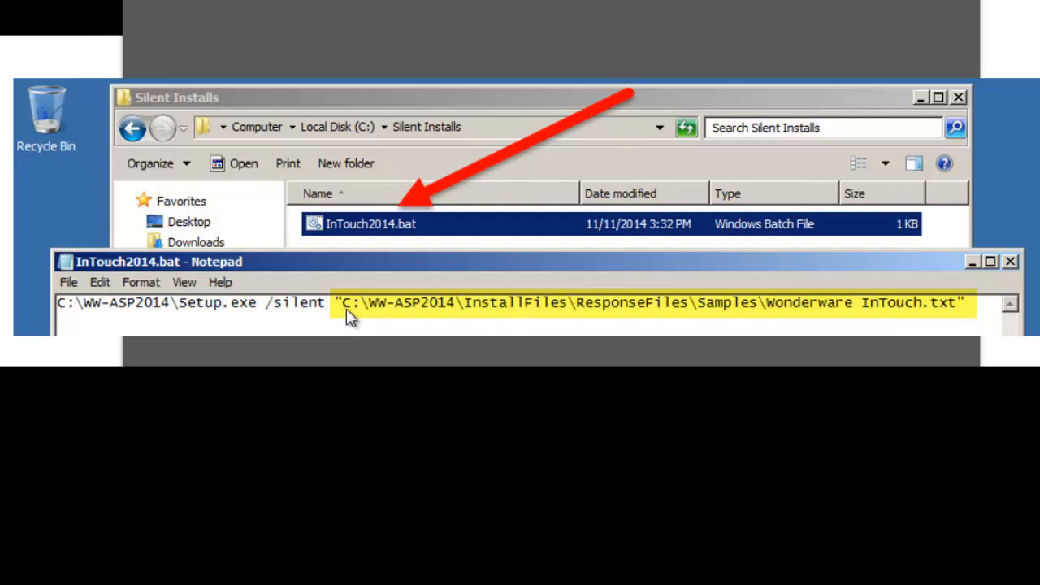
pyautogui.moveTo(626, 325)
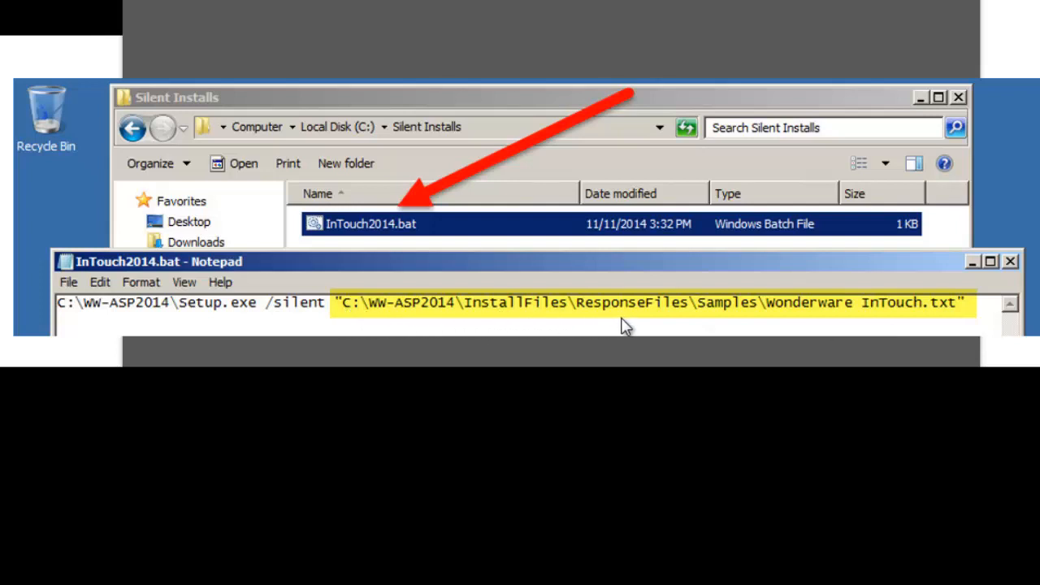
pyautogui.moveTo(553, 333)
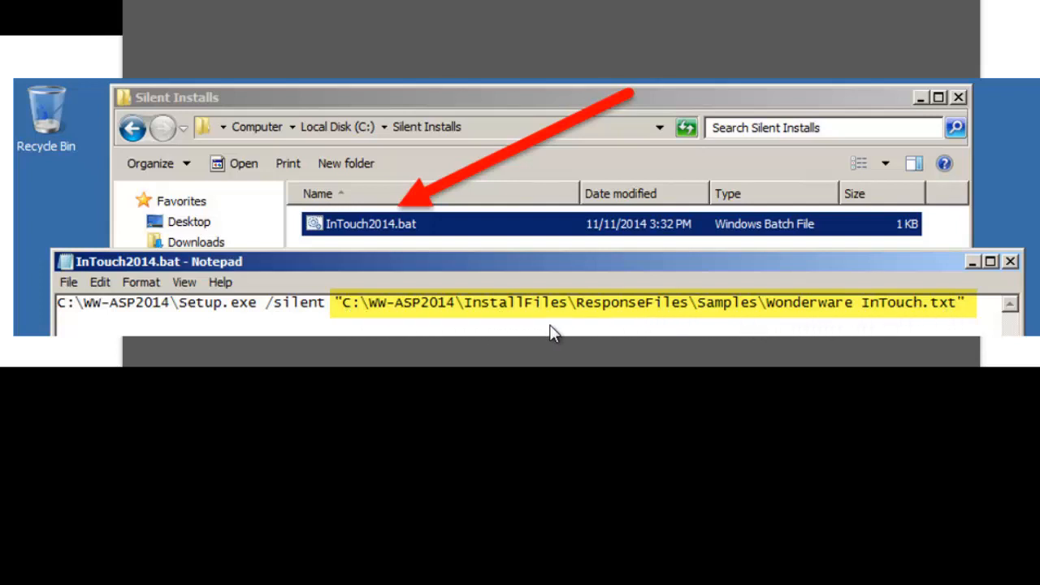
pyautogui.moveTo(943, 332)
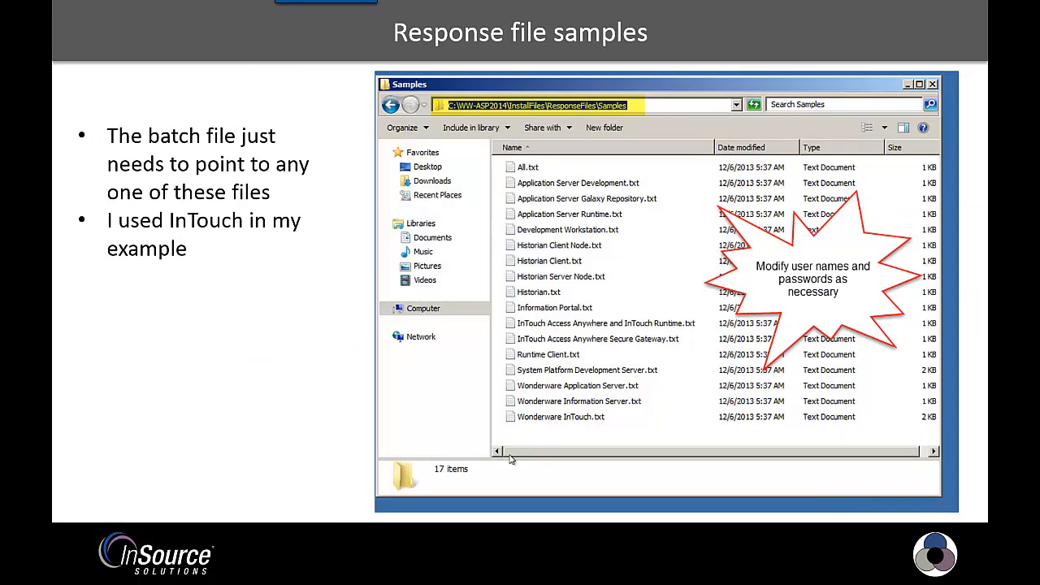
pyautogui.moveTo(277, 174)
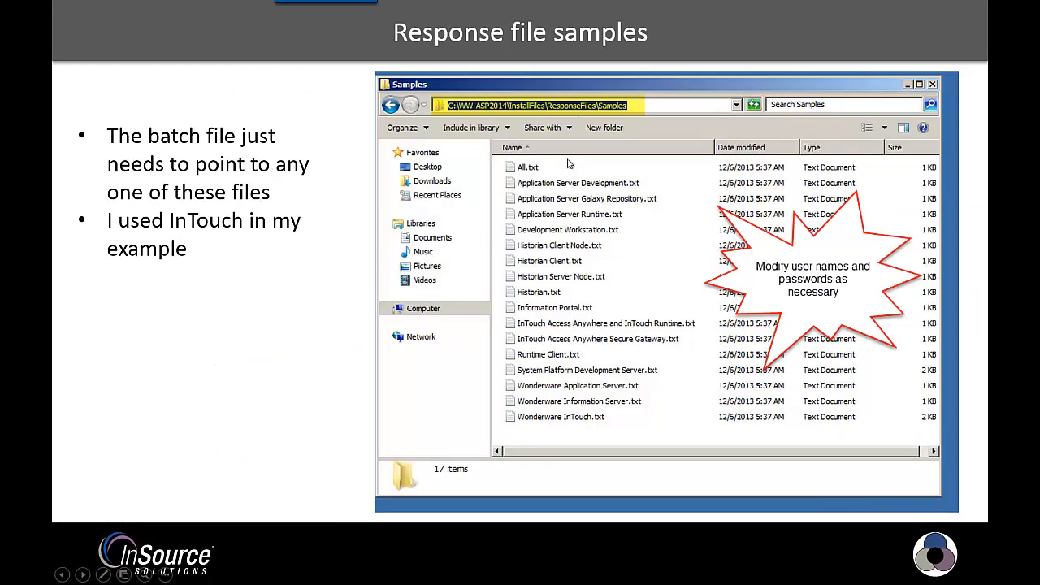
pyautogui.moveTo(534, 213)
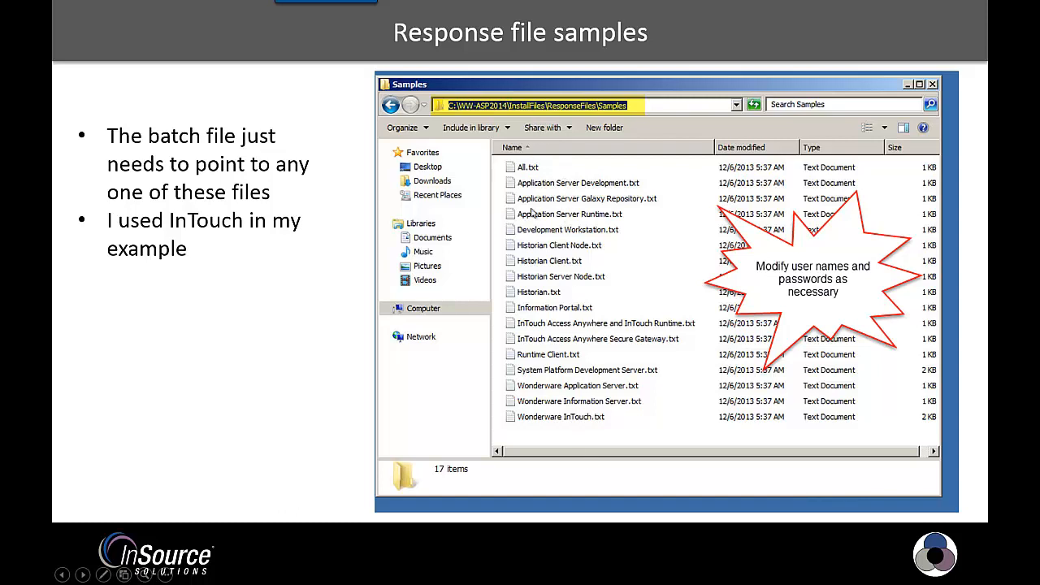
pyautogui.moveTo(577, 416)
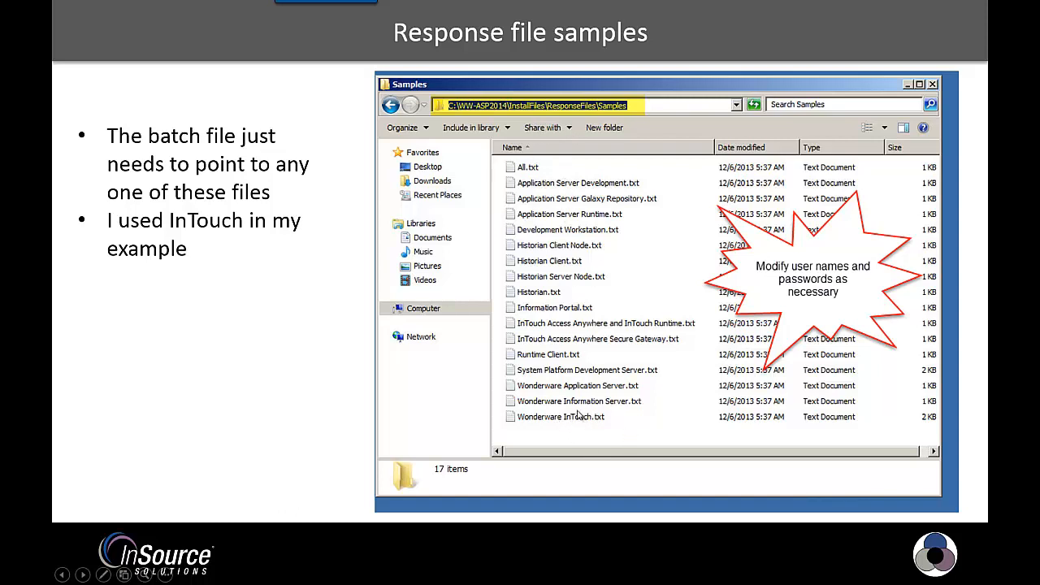
pyautogui.moveTo(924, 238)
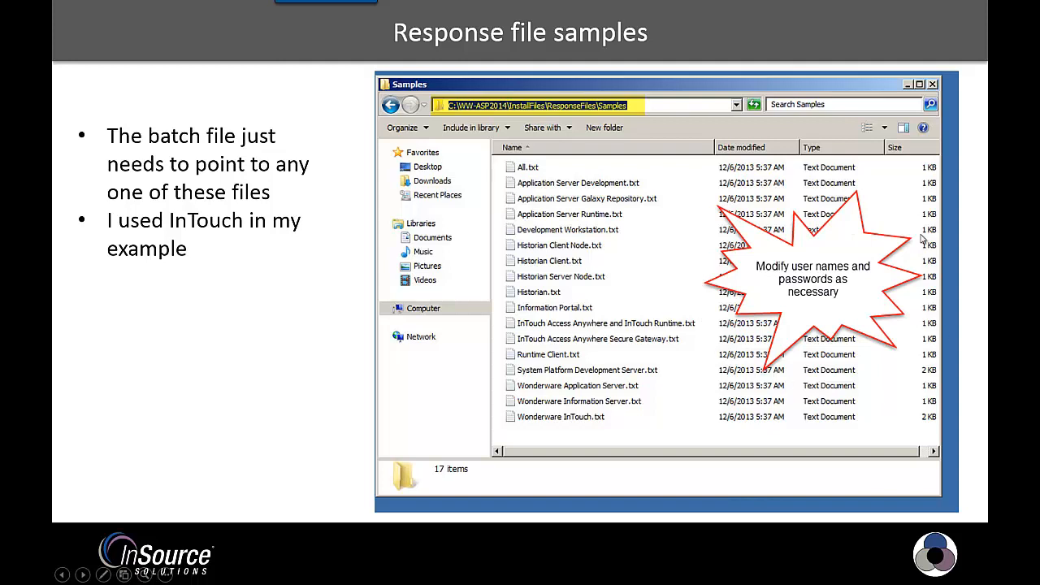
pyautogui.moveTo(845, 263)
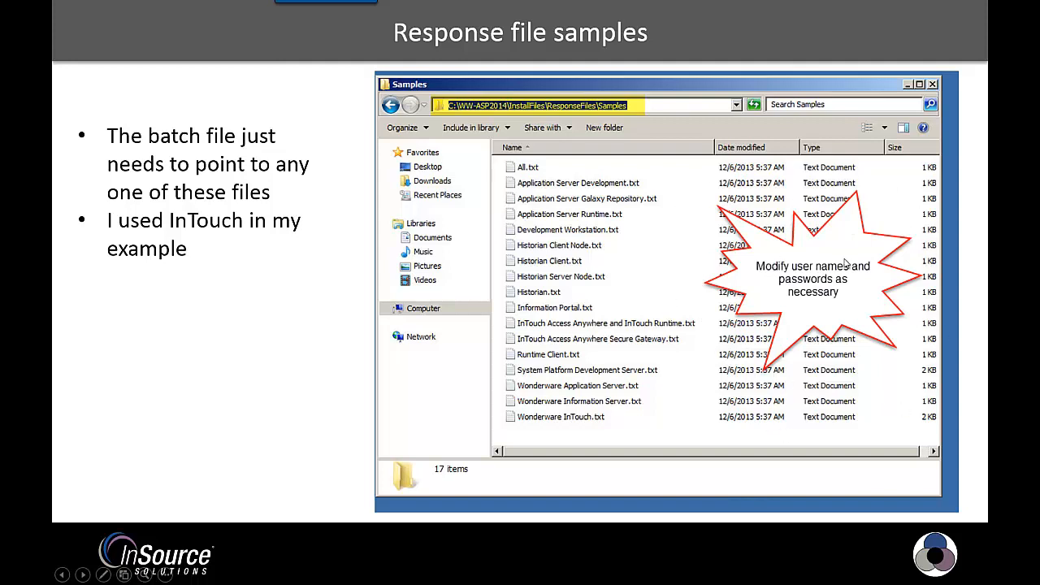
pyautogui.moveTo(559, 452)
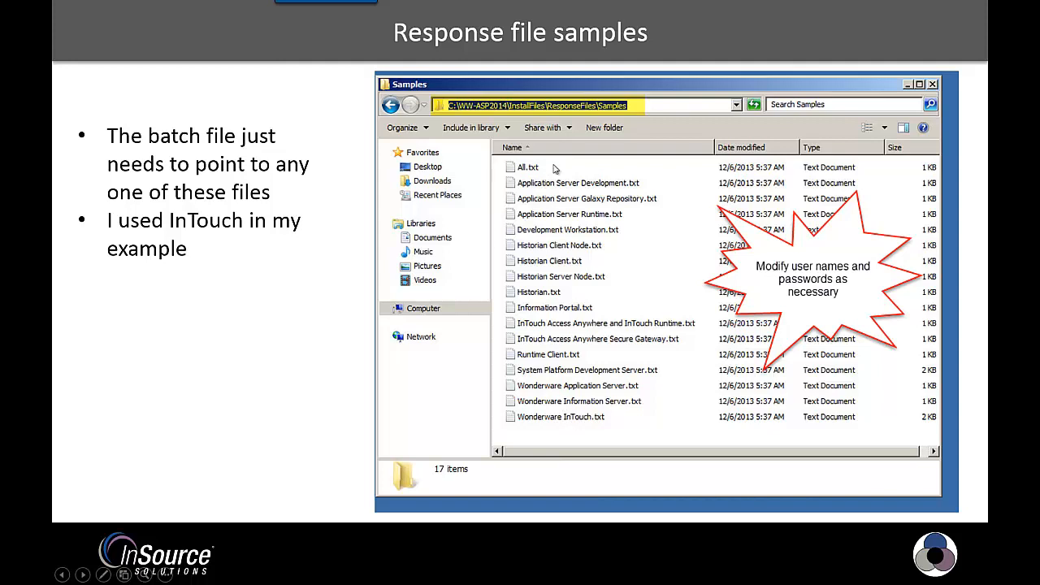
pyautogui.moveTo(215, 273)
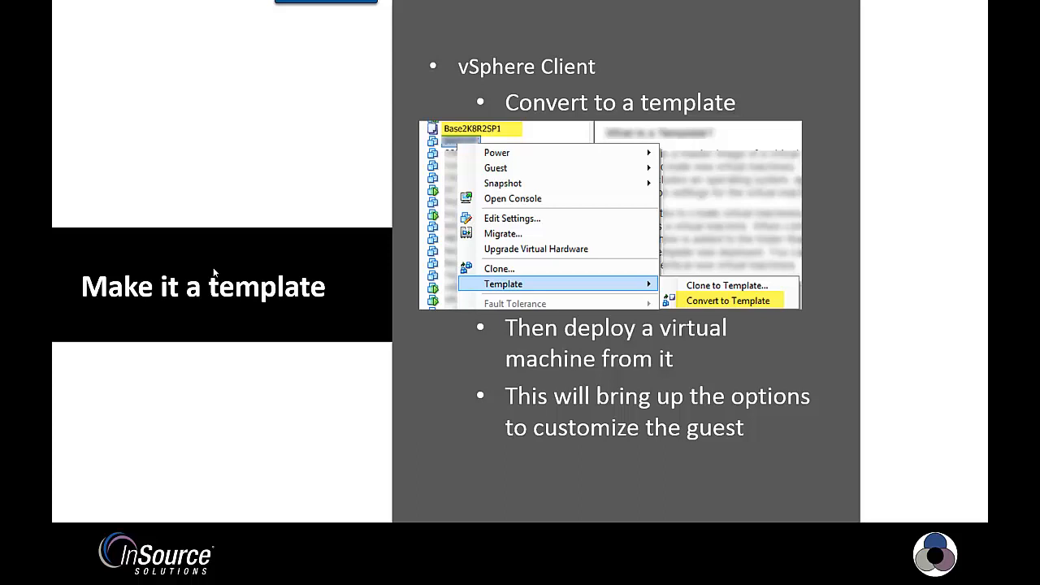
pyautogui.moveTo(171, 146)
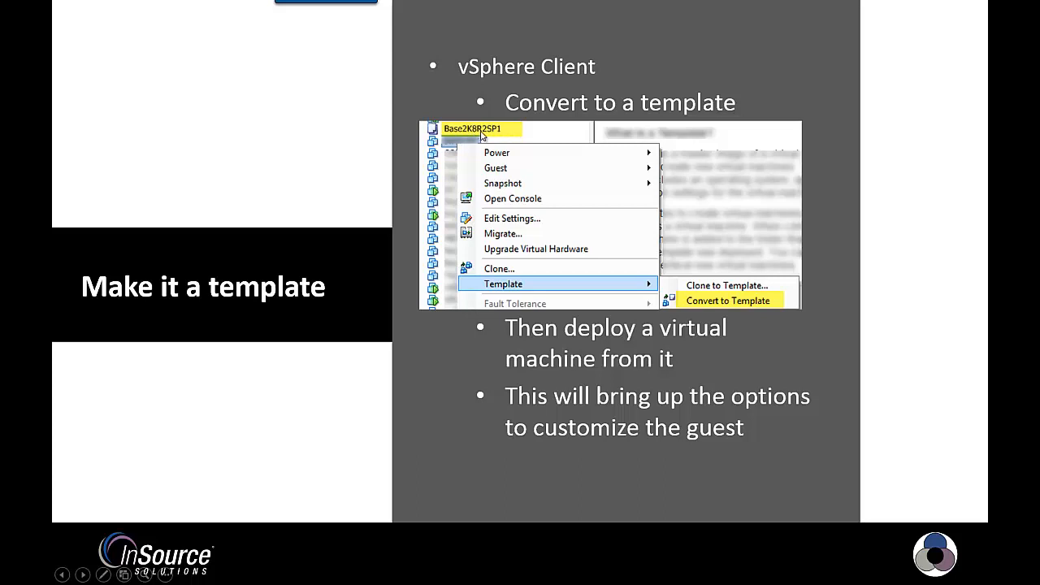
pyautogui.moveTo(515, 305)
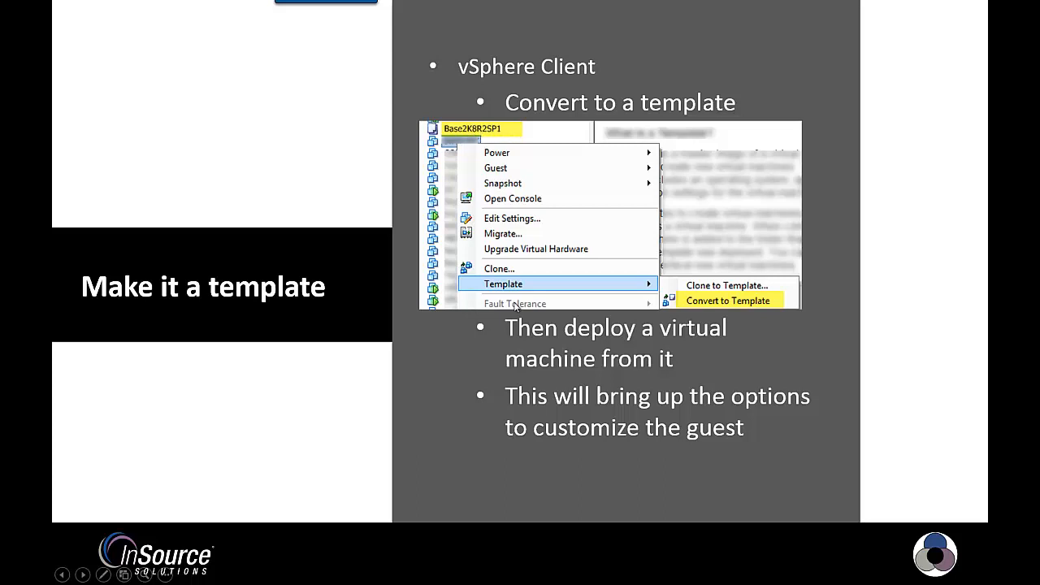
pyautogui.moveTo(744, 312)
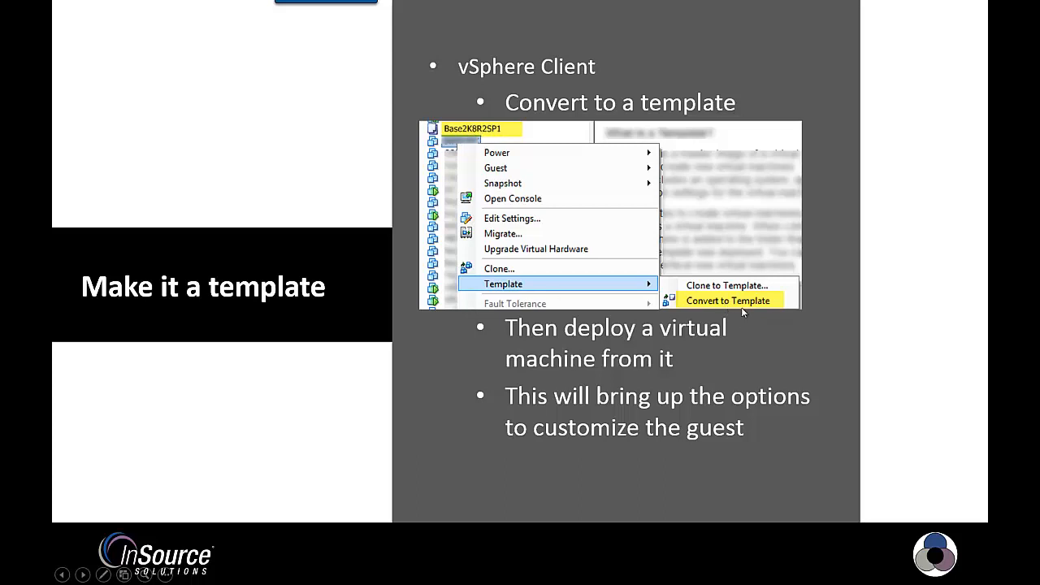
pyautogui.moveTo(485, 137)
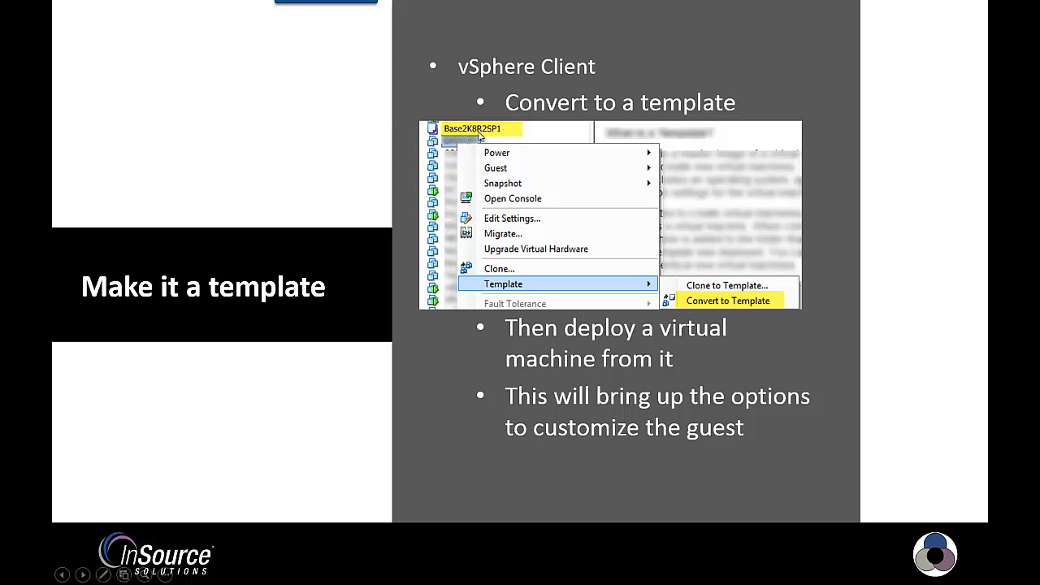
pyautogui.moveTo(512, 217)
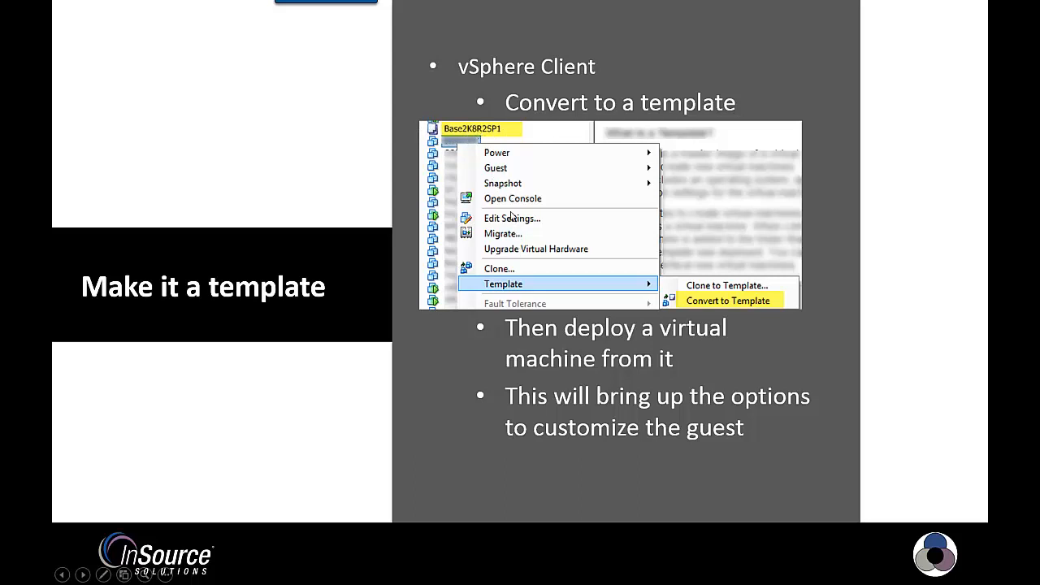
pyautogui.moveTo(546, 154)
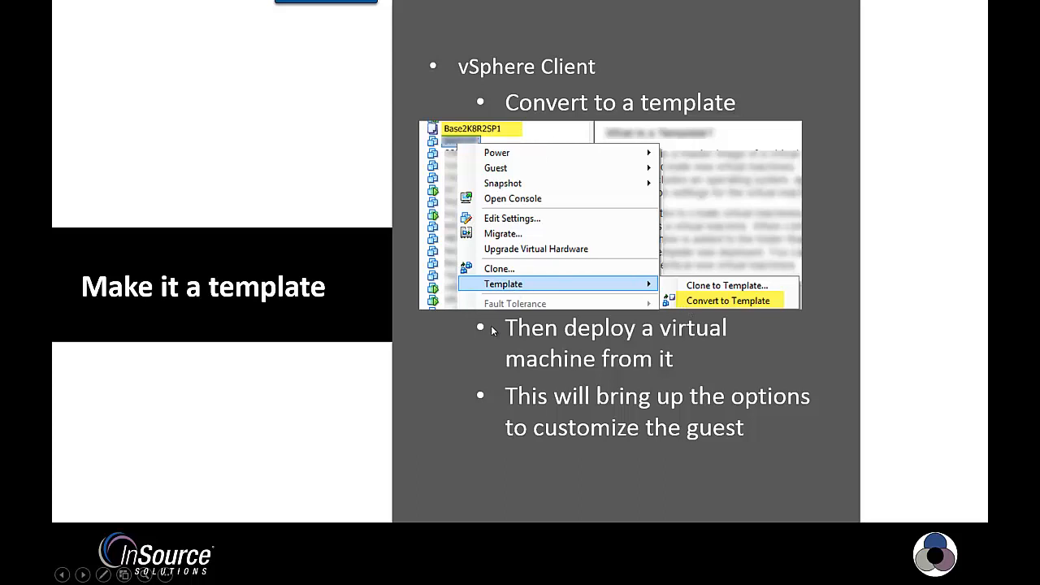
pyautogui.moveTo(509, 380)
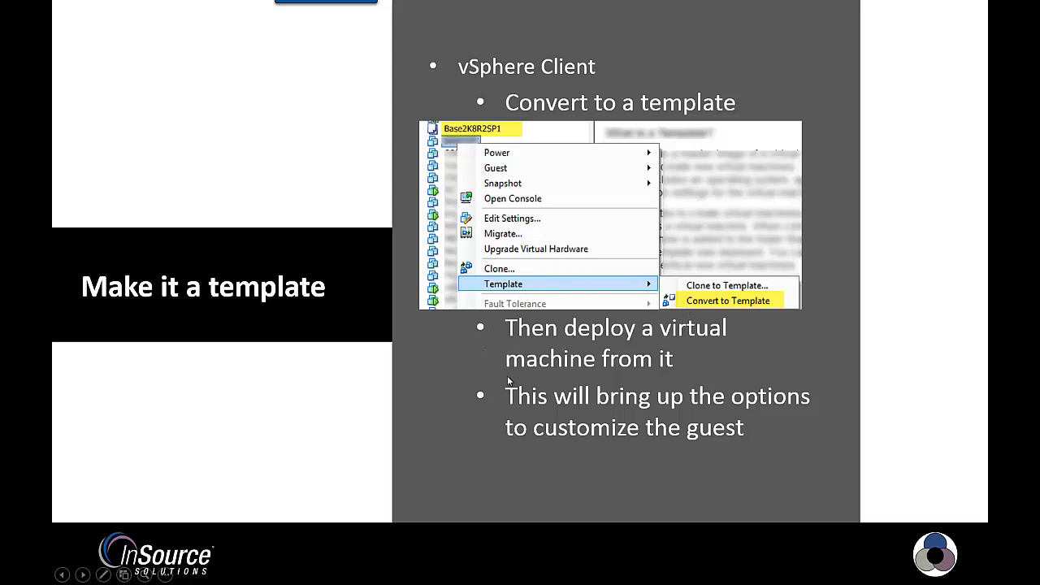
pyautogui.moveTo(632, 375)
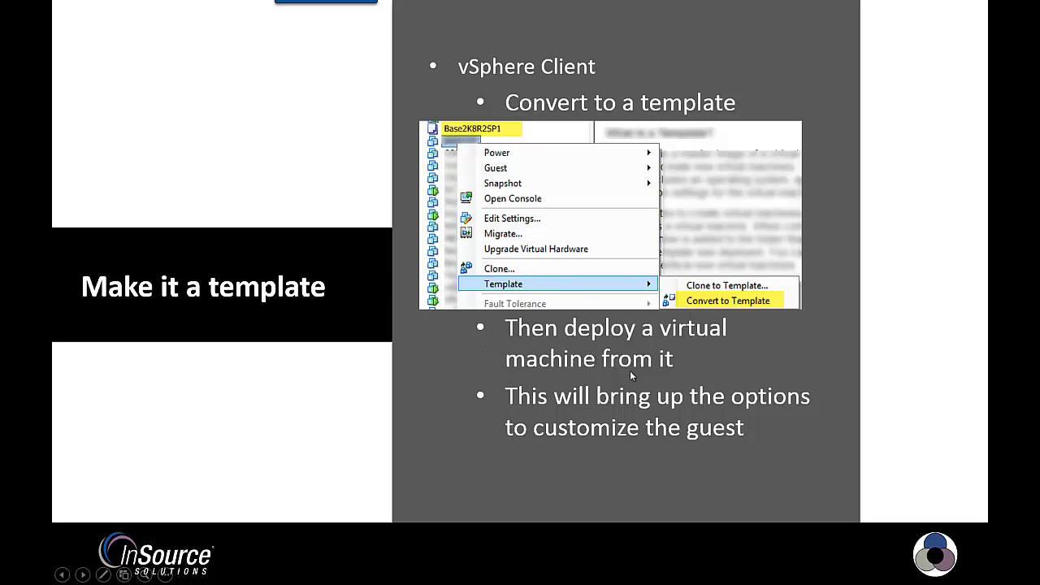
pyautogui.moveTo(530, 413)
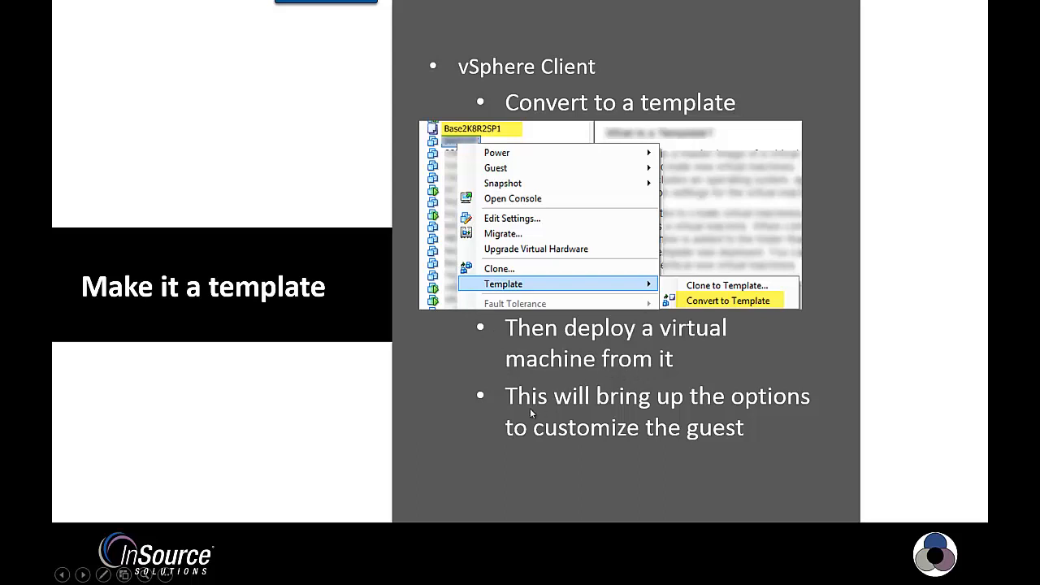
pyautogui.moveTo(577, 413)
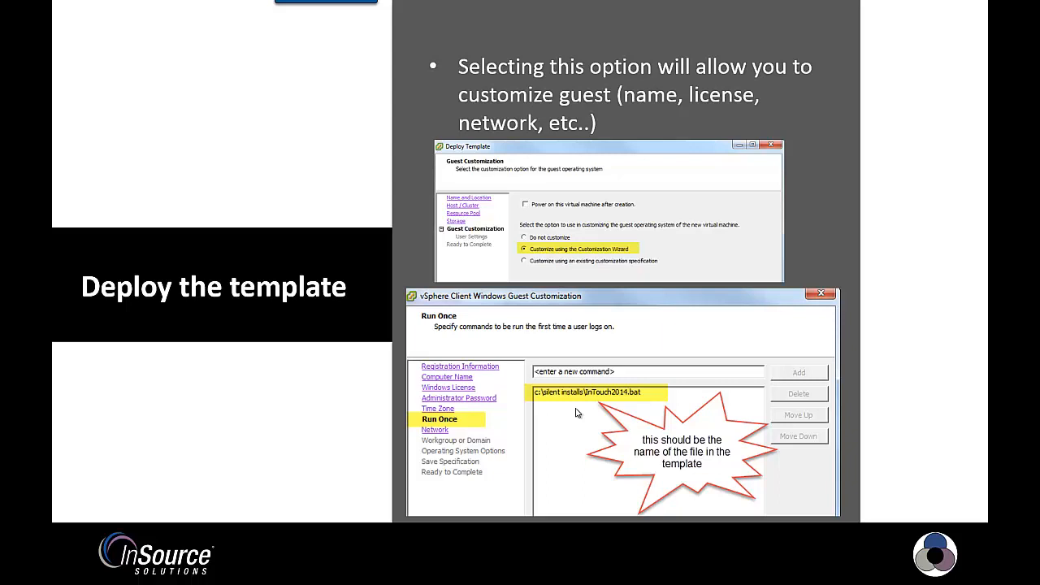
pyautogui.moveTo(494, 325)
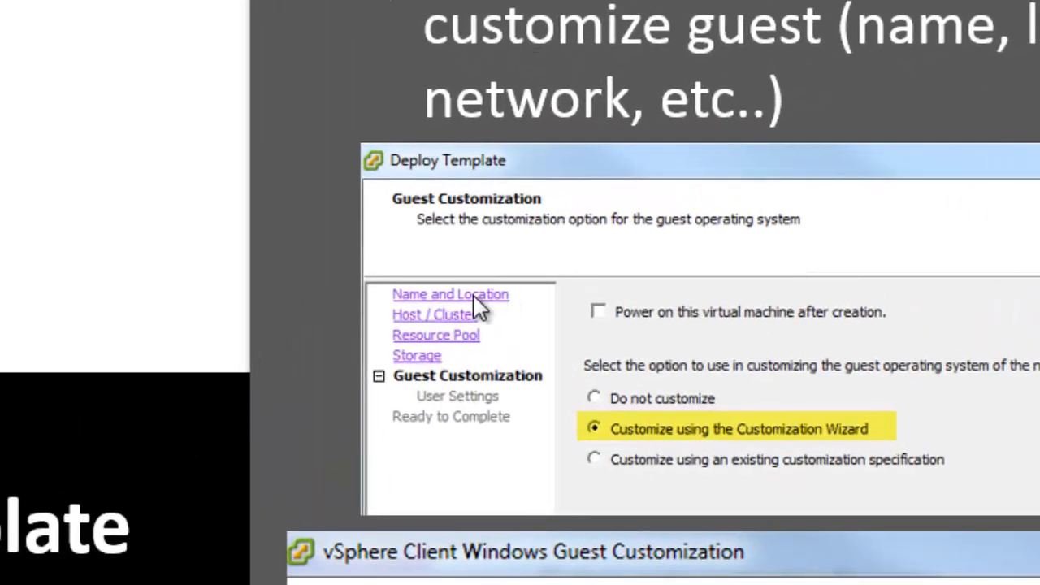
pyautogui.moveTo(479, 307)
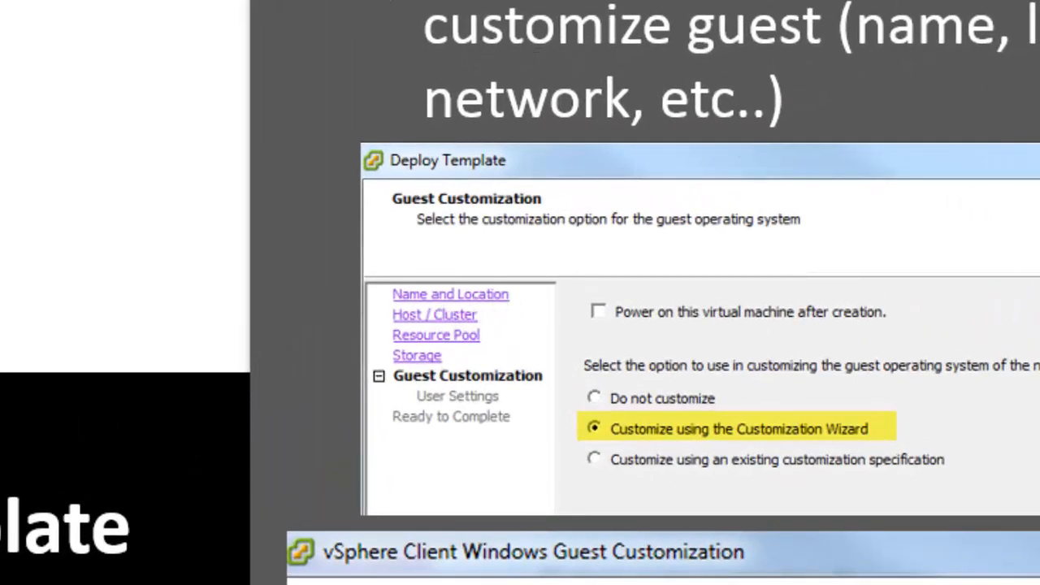
pyautogui.moveTo(468, 73)
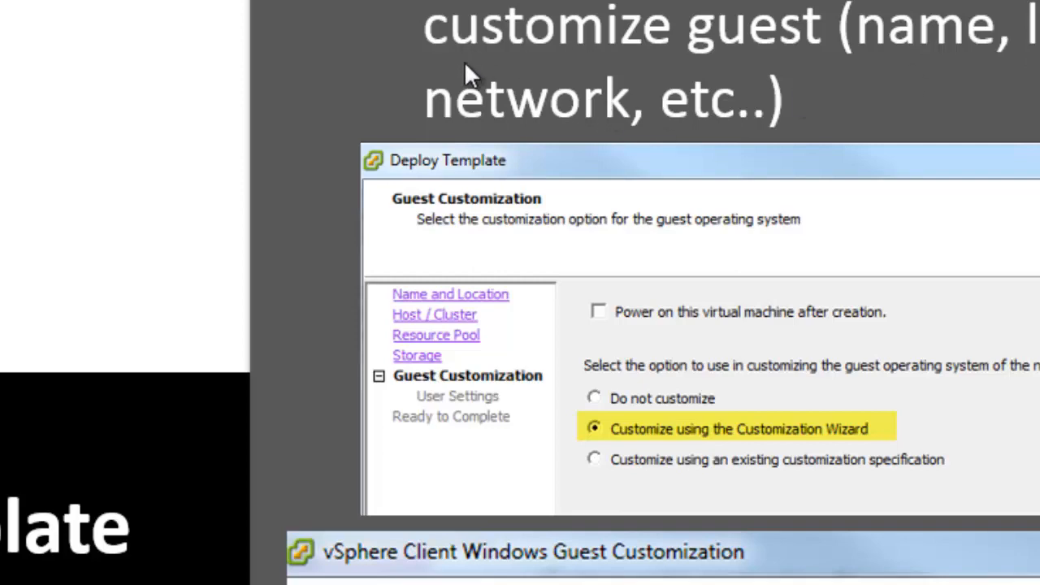
pyautogui.moveTo(448, 442)
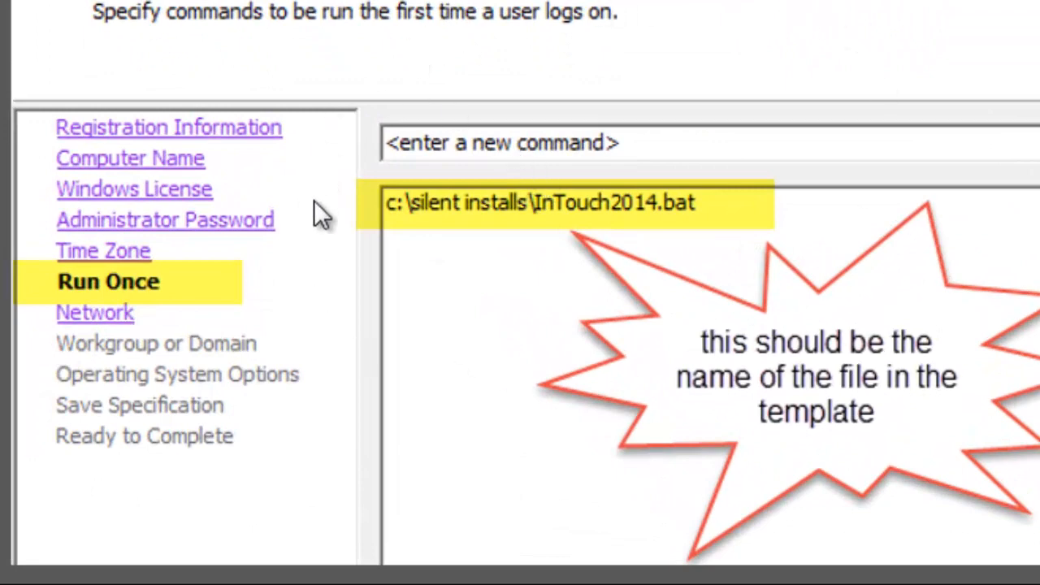
pyautogui.moveTo(621, 292)
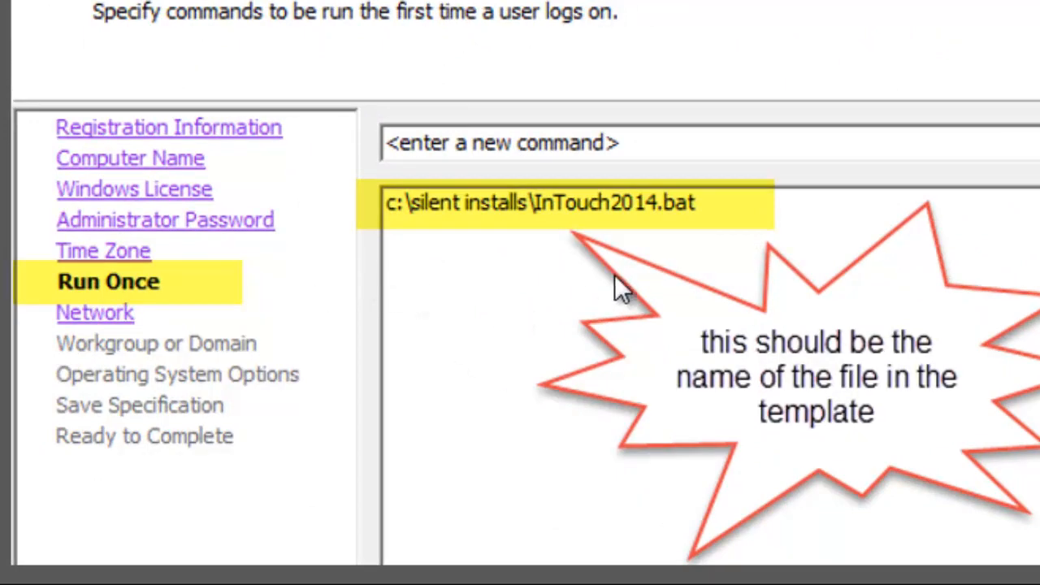
pyautogui.moveTo(675, 260)
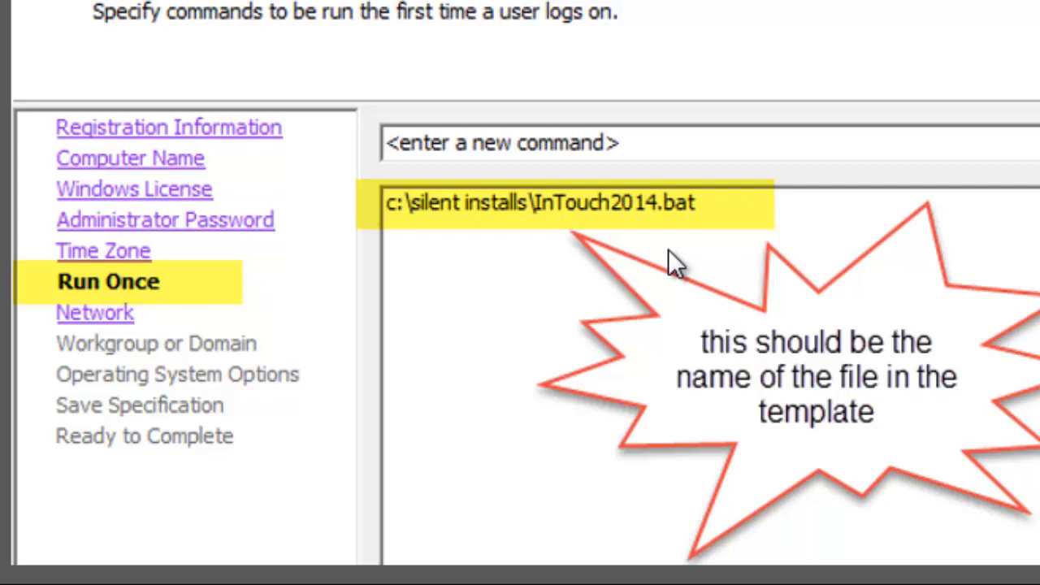
pyautogui.moveTo(891, 426)
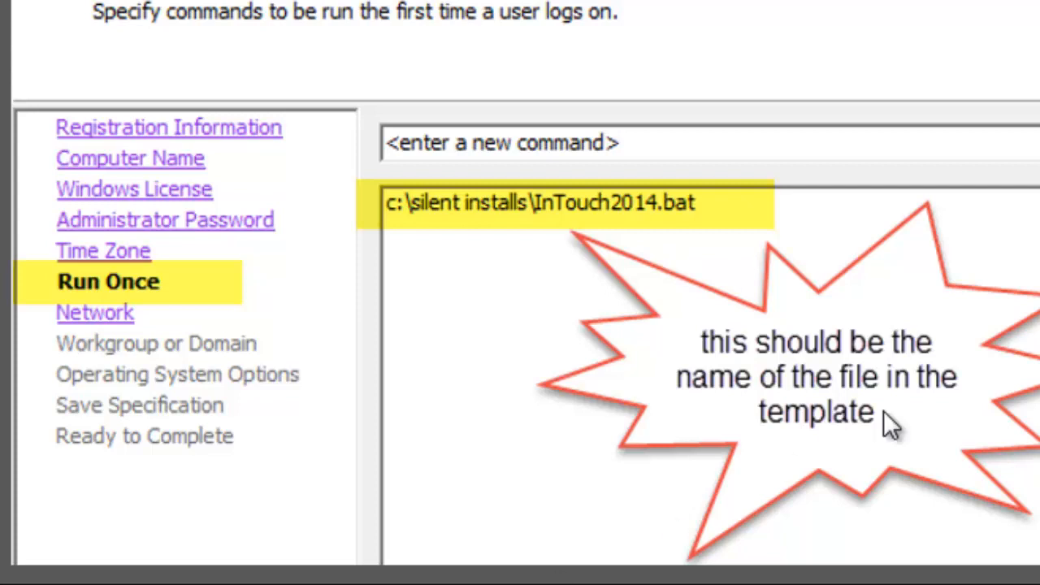
pyautogui.moveTo(588, 231)
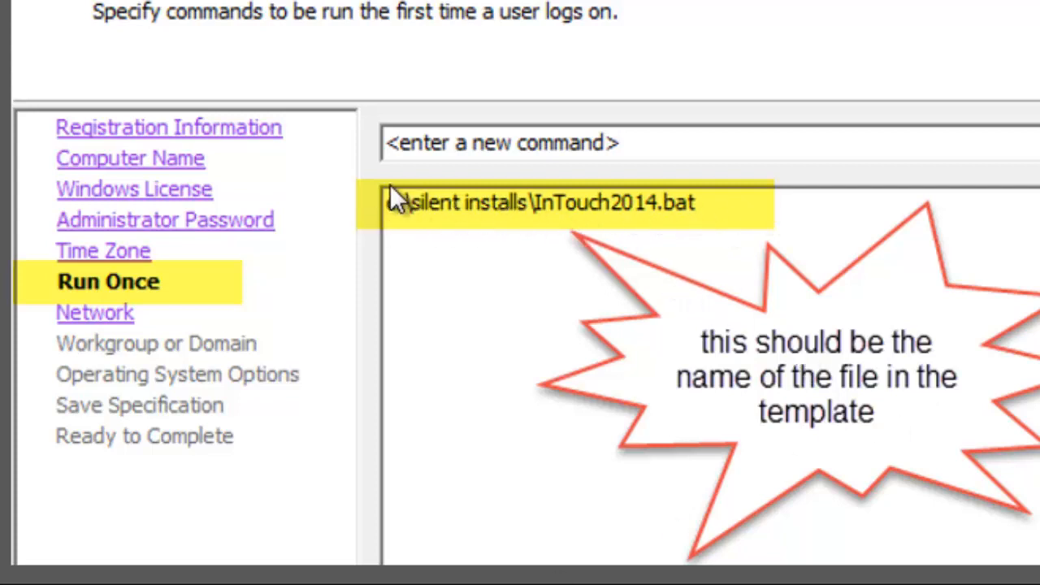
pyautogui.write('c:')
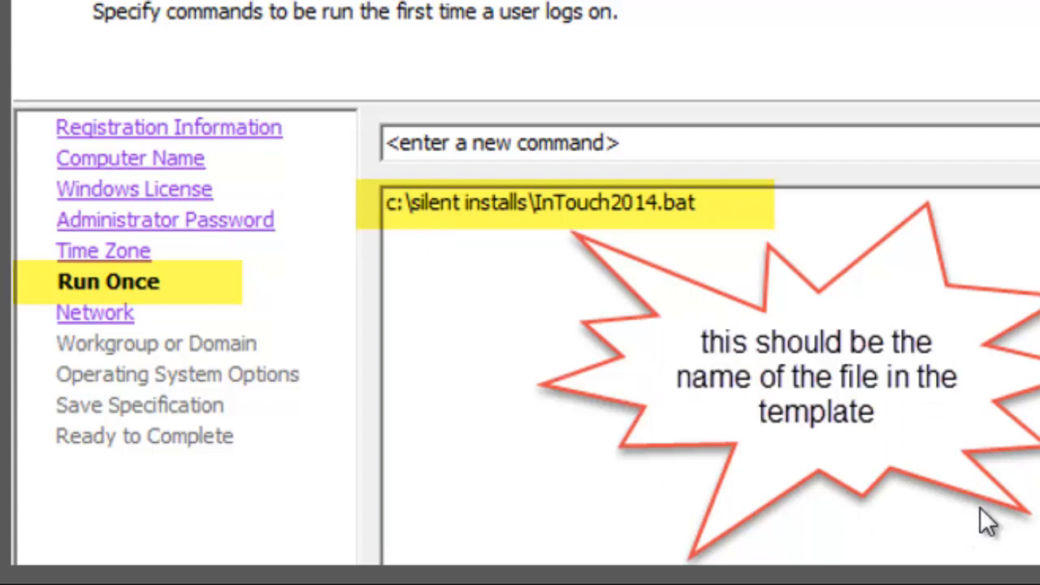
pyautogui.moveTo(956, 360)
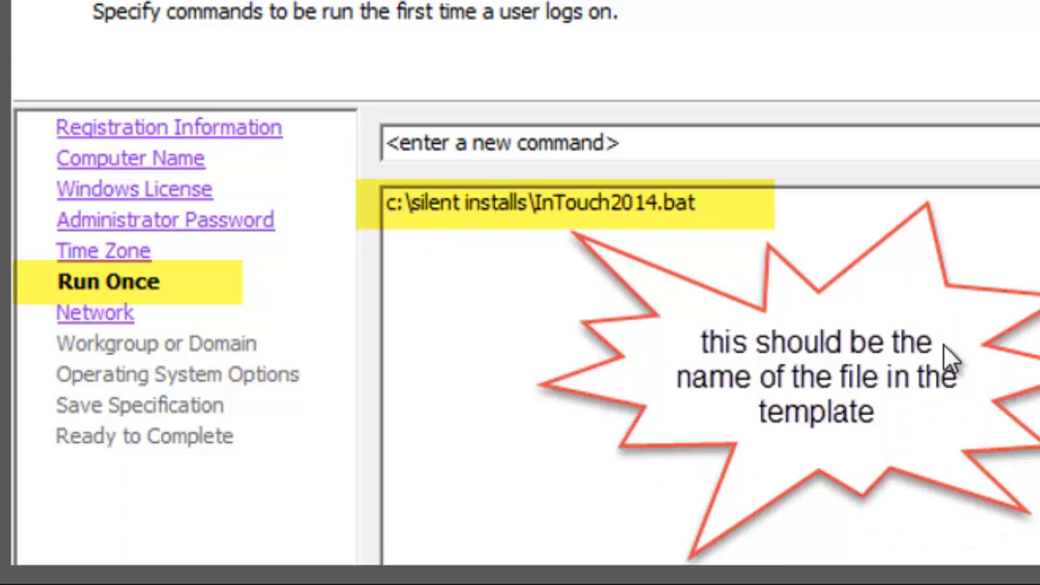
pyautogui.moveTo(610, 357)
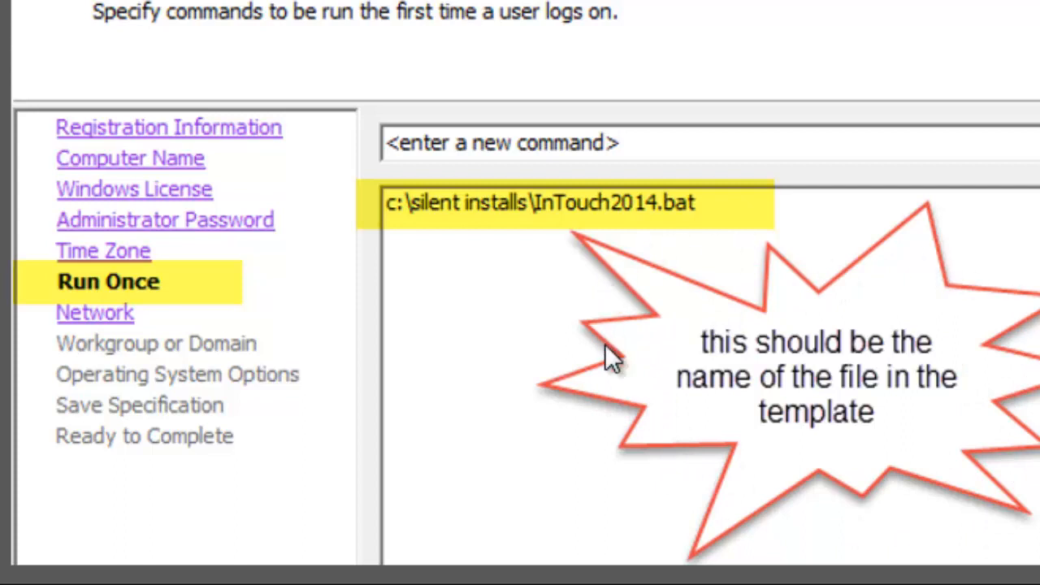
pyautogui.moveTo(699, 479)
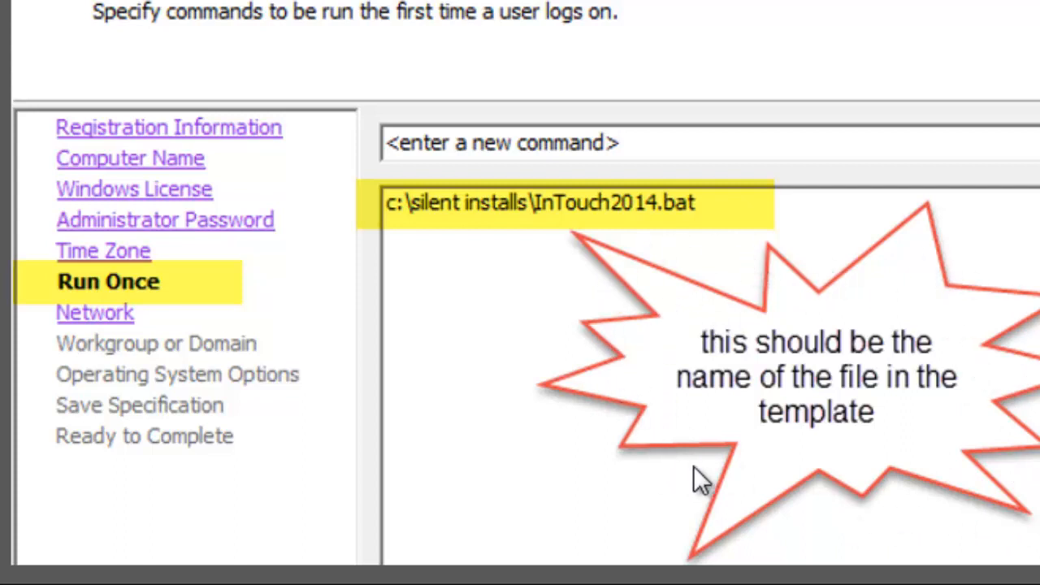
pyautogui.moveTo(728, 491)
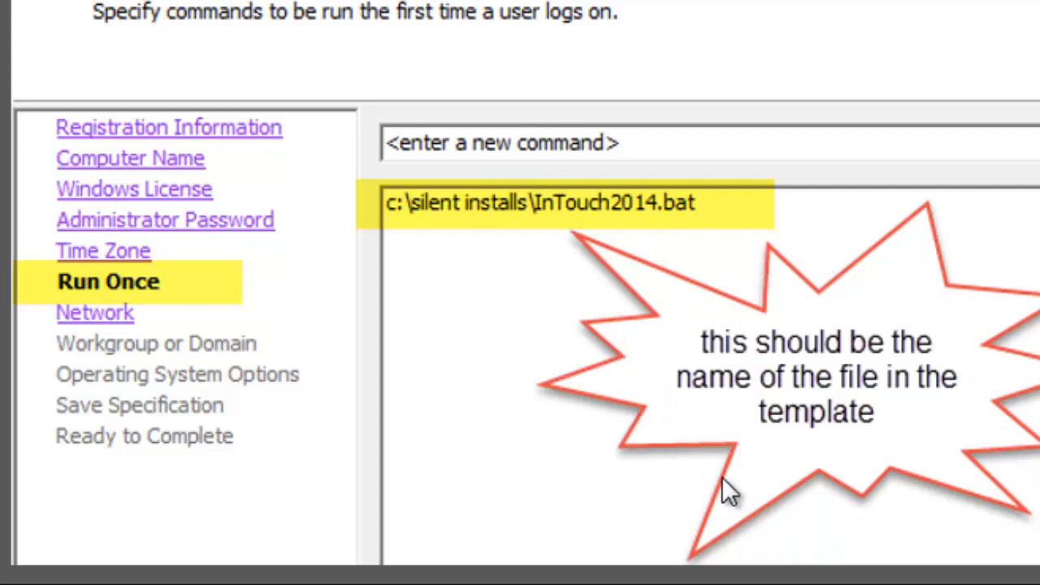
pyautogui.moveTo(581, 220)
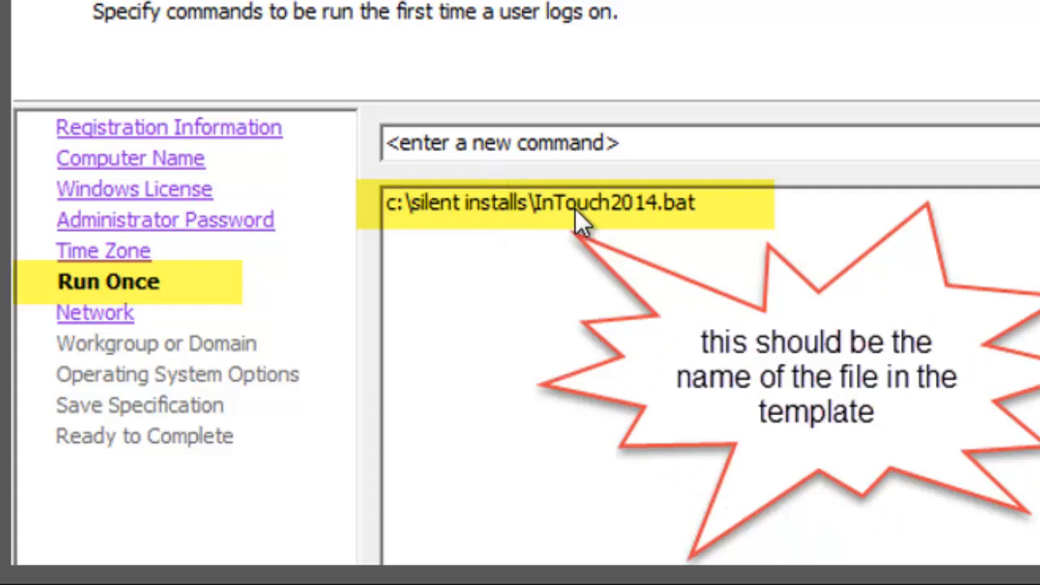